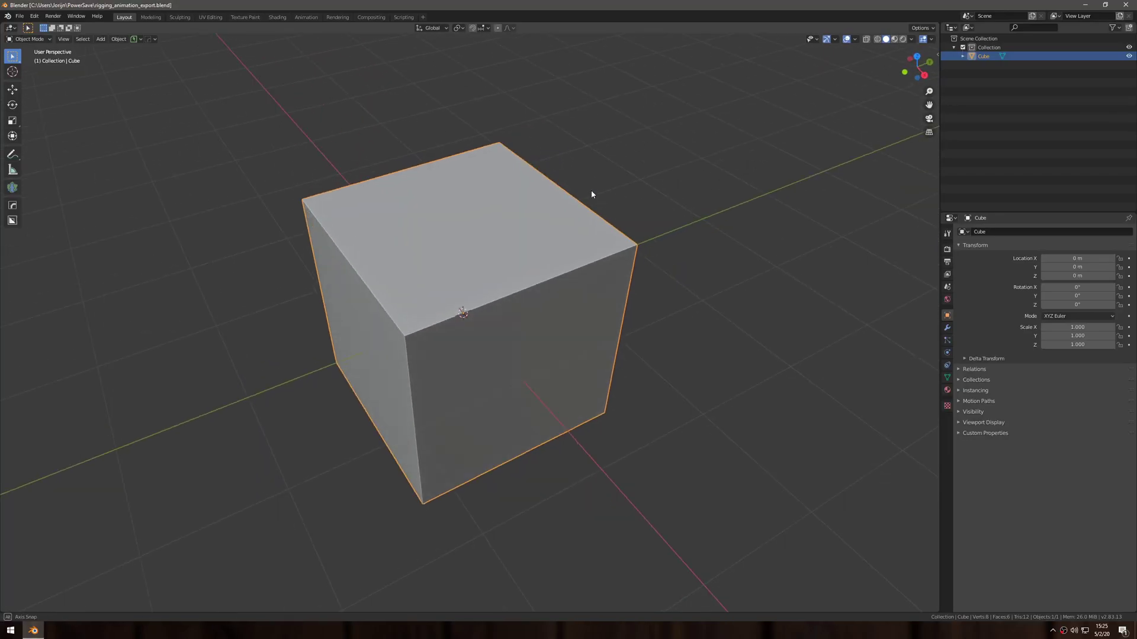
Join a Monkey head into the cube mesh and assign 'cube' and 'monkey' vertex groups.
drag(592, 194, 617, 290)
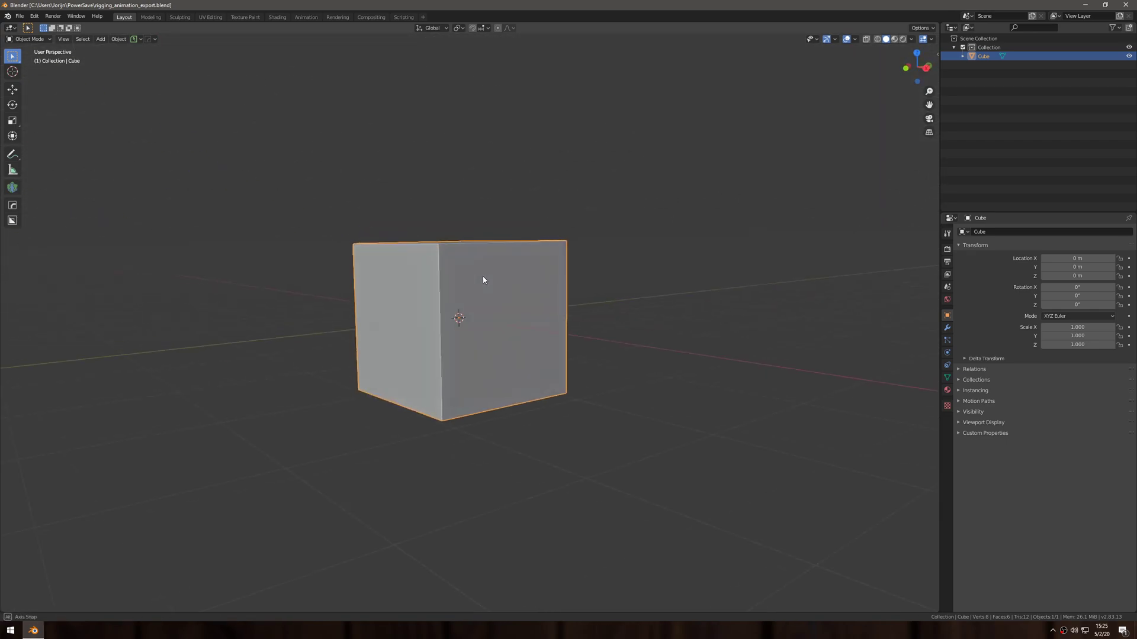
key(Tab)
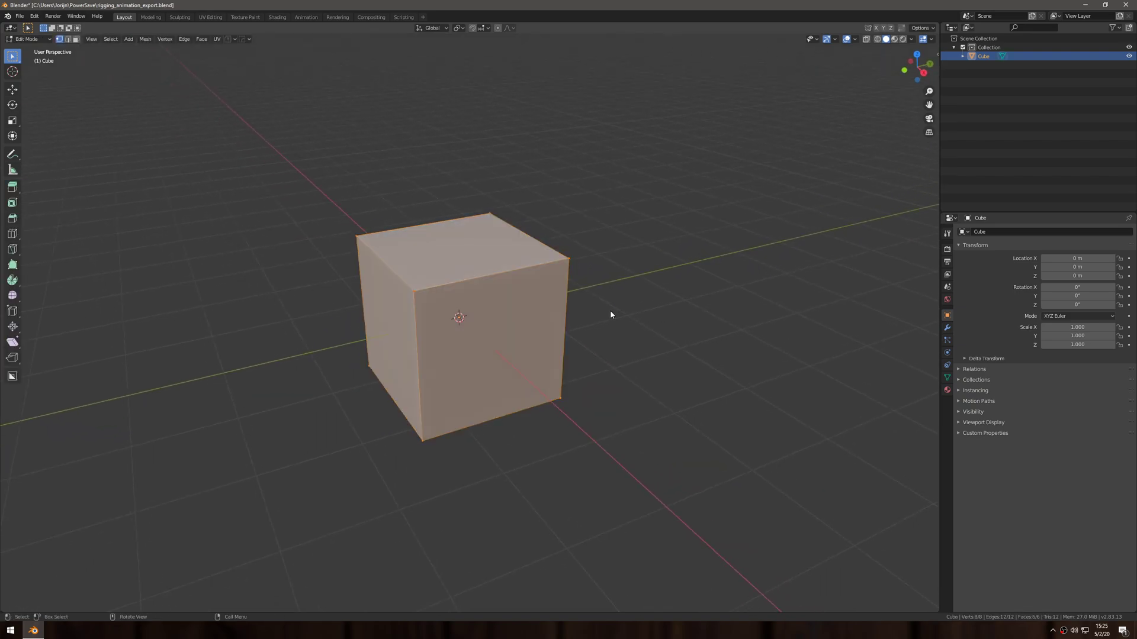
click(129, 39)
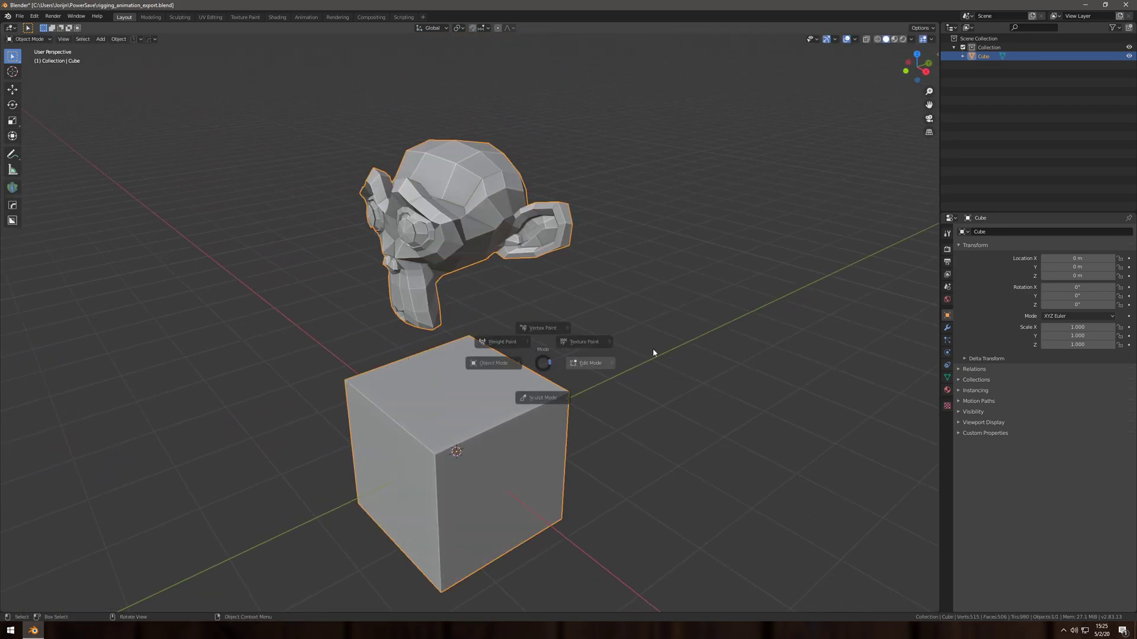
click(589, 362)
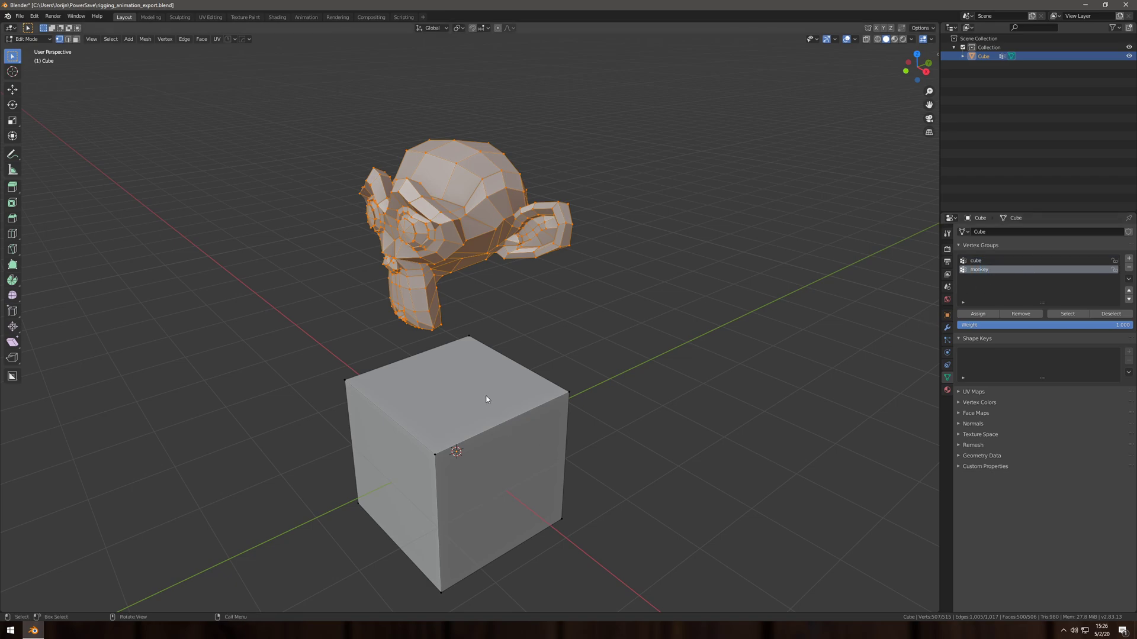
mouse_move(519, 408)
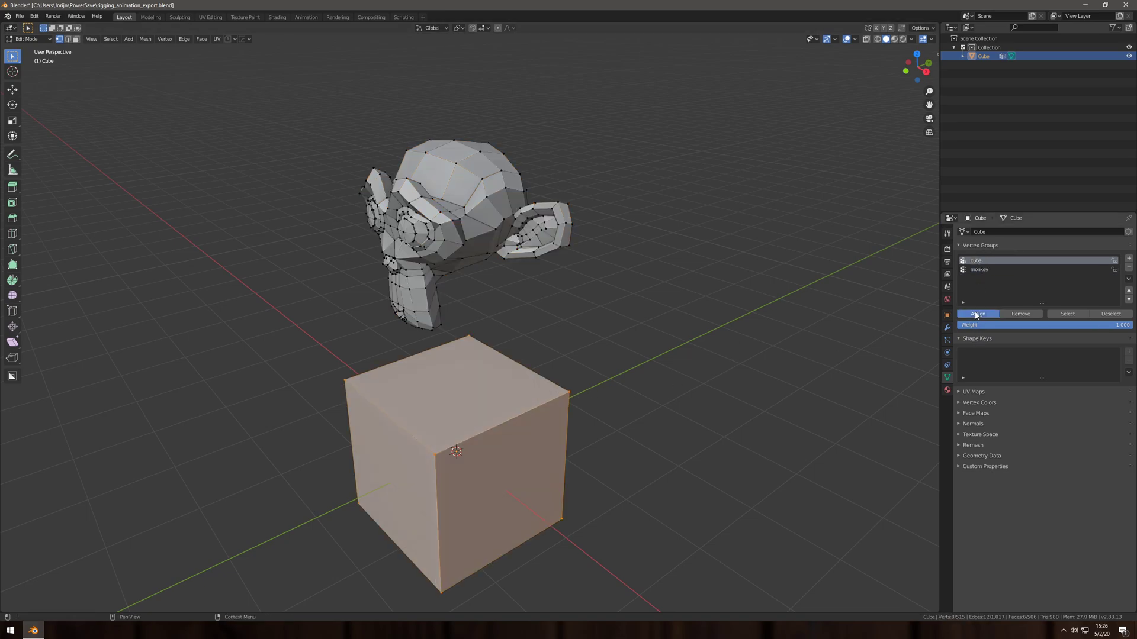
key(Tab)
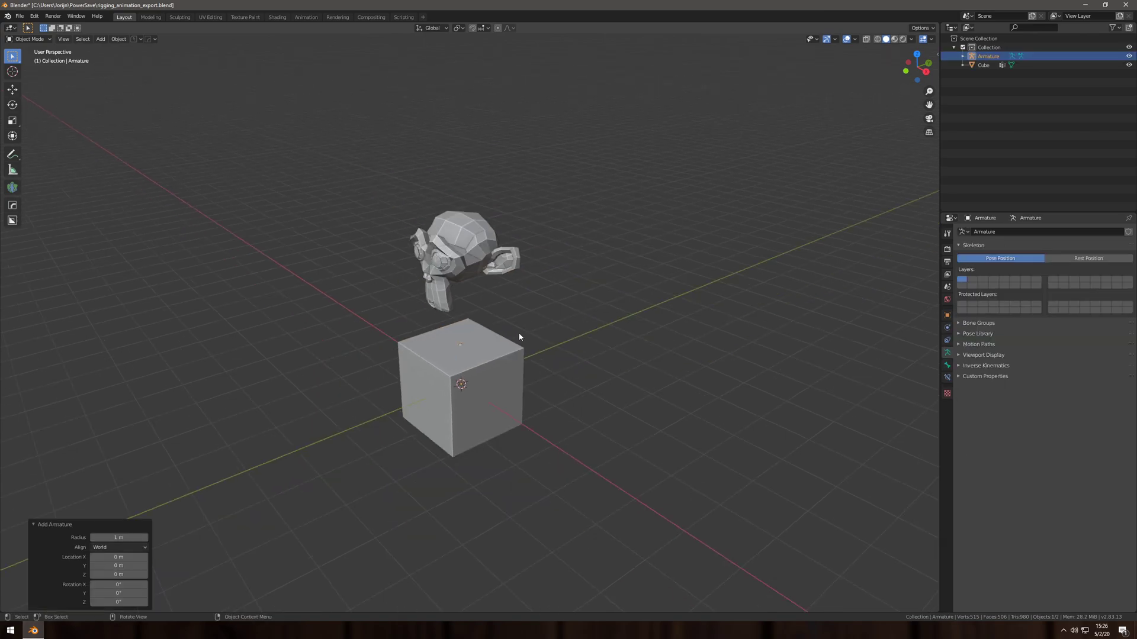
Add an armature and extrude a second bone named 'monkey' into the monkey head.
key(Tab)
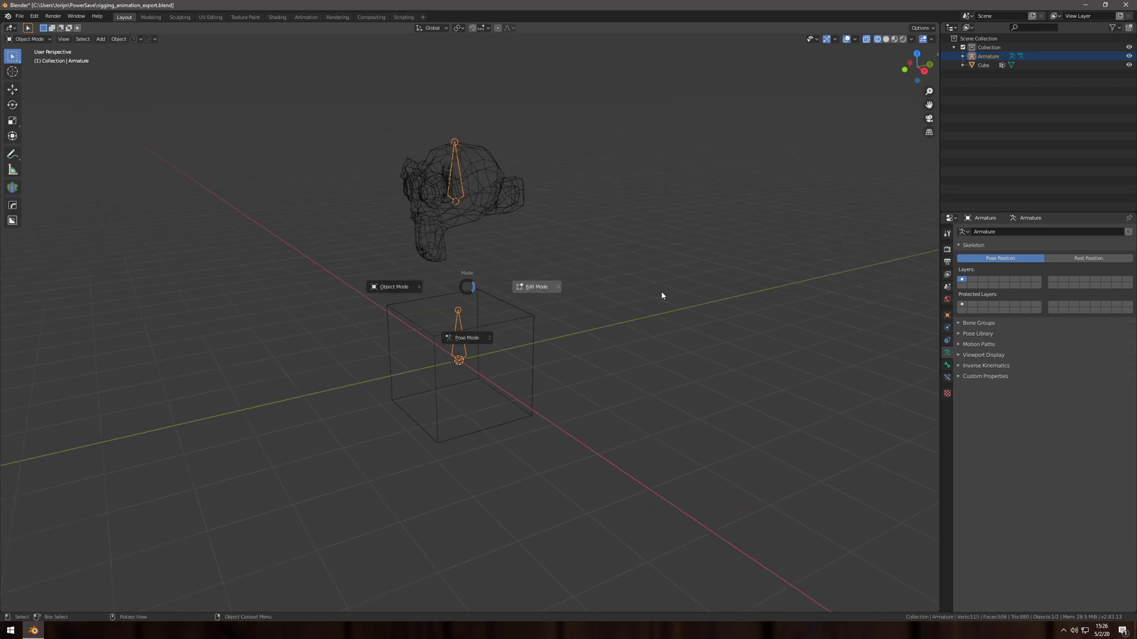
click(536, 286)
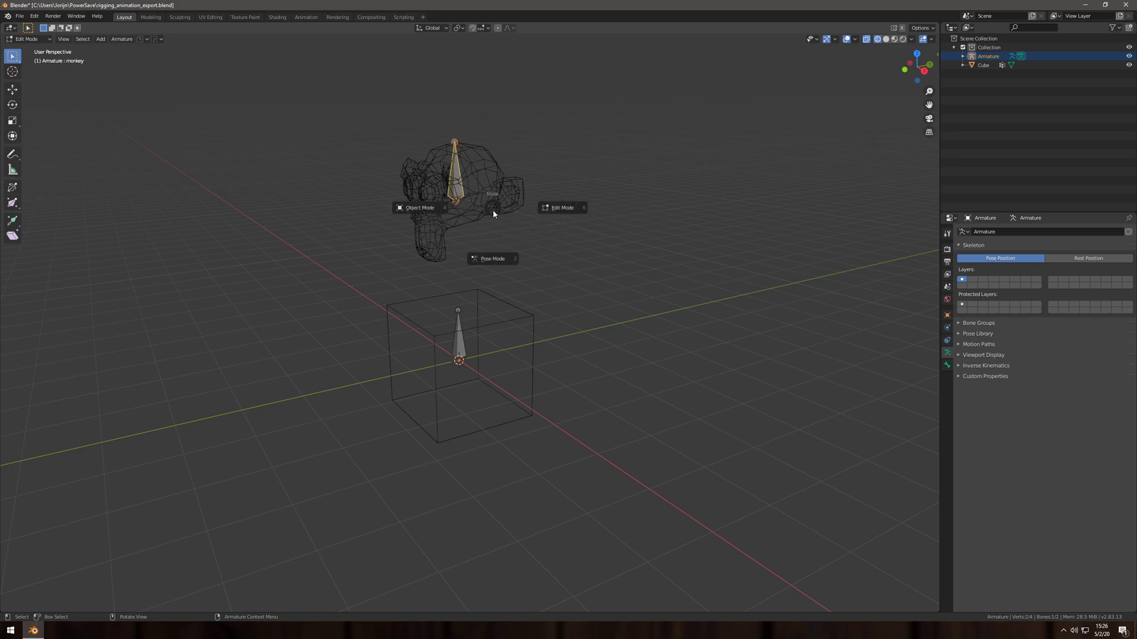
click(420, 207)
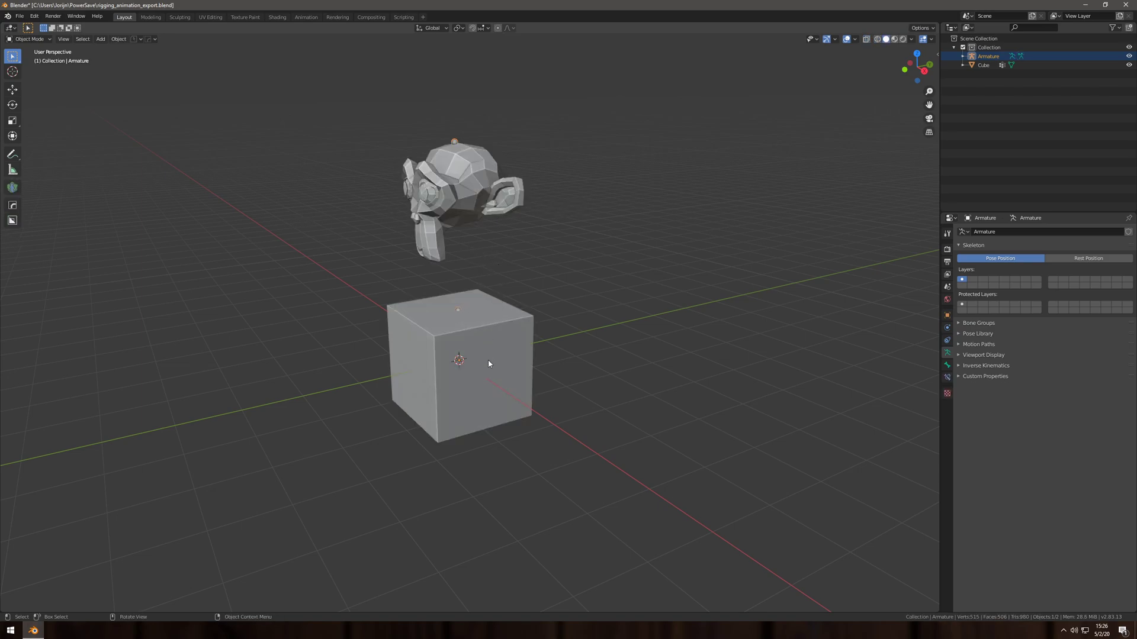
Separate the linked geometry into its own object and rename the objects cube and monkey.
click(458, 312)
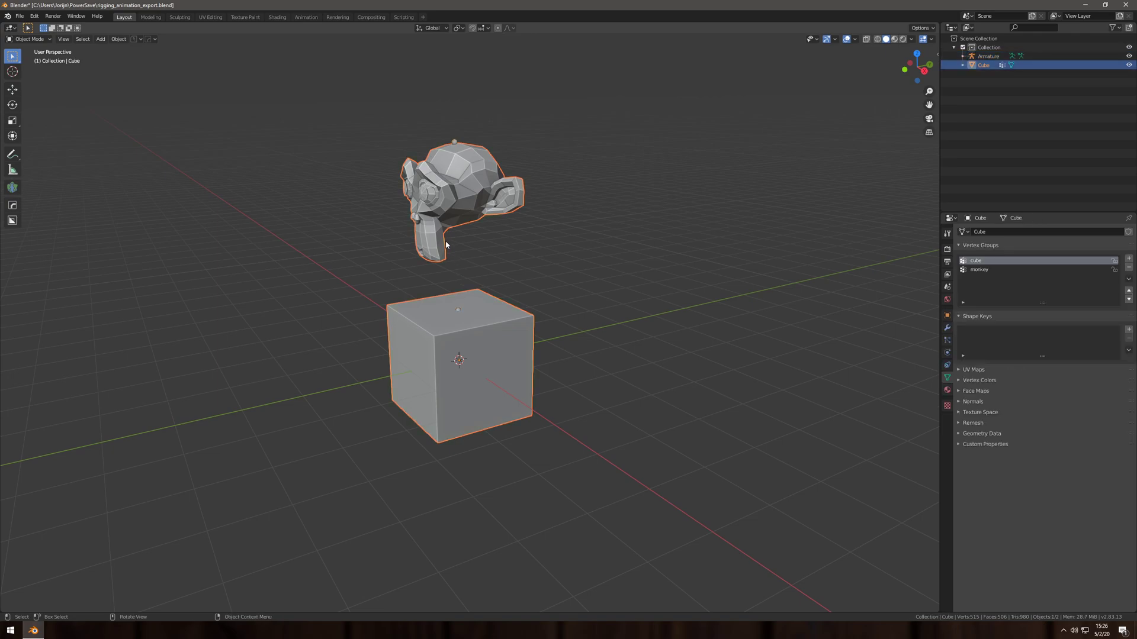
mouse_move(443, 254)
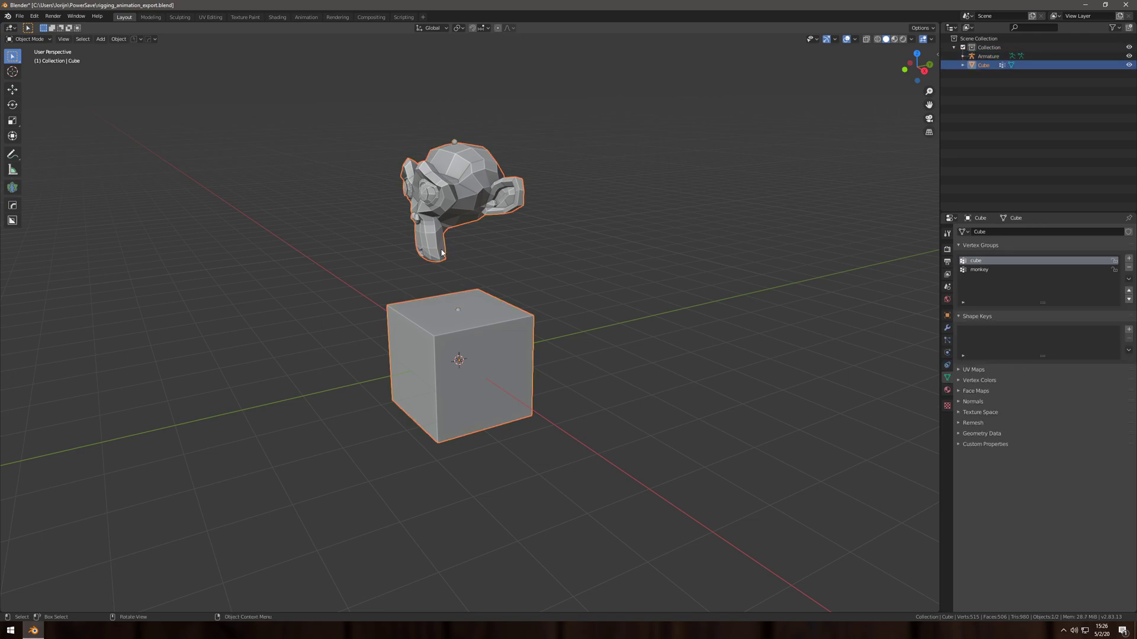
key(Tab)
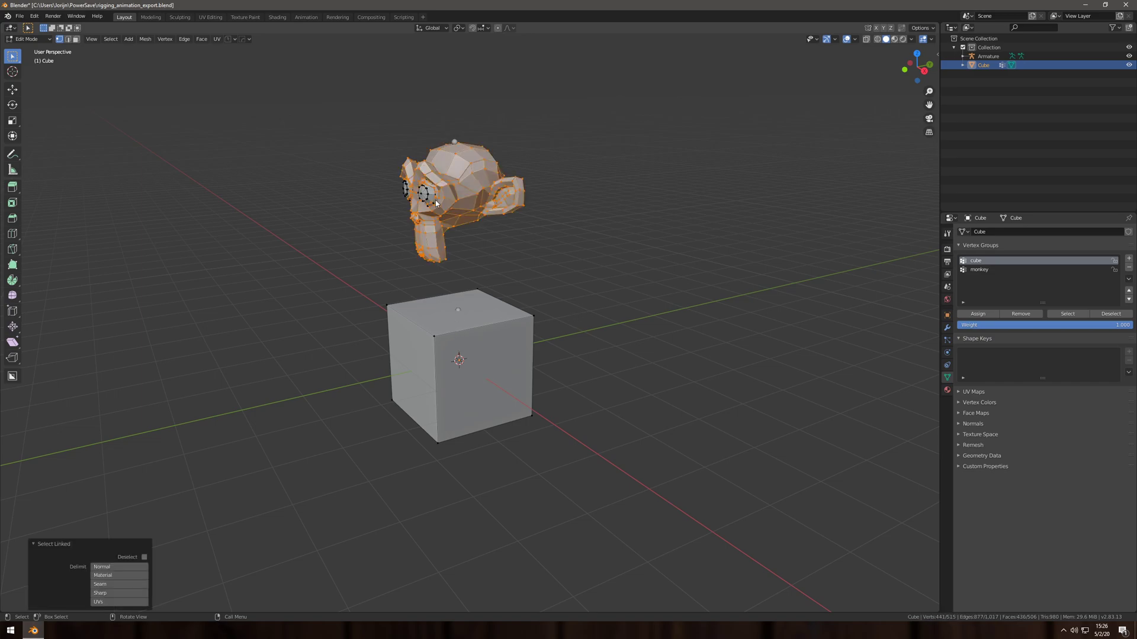
click(468, 337)
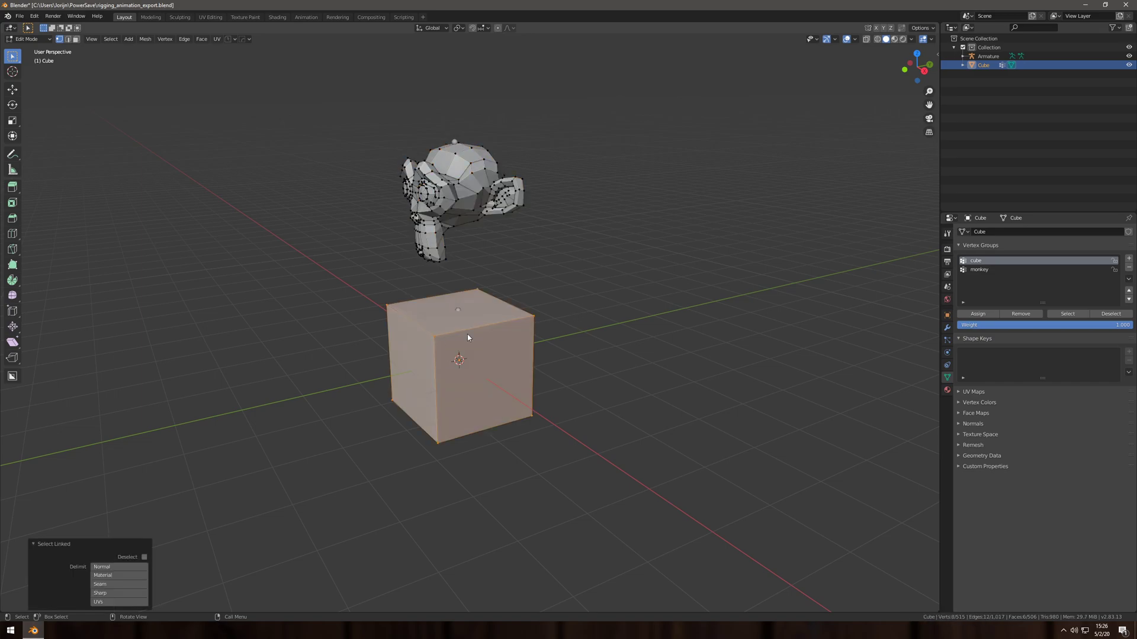
key(Tab)
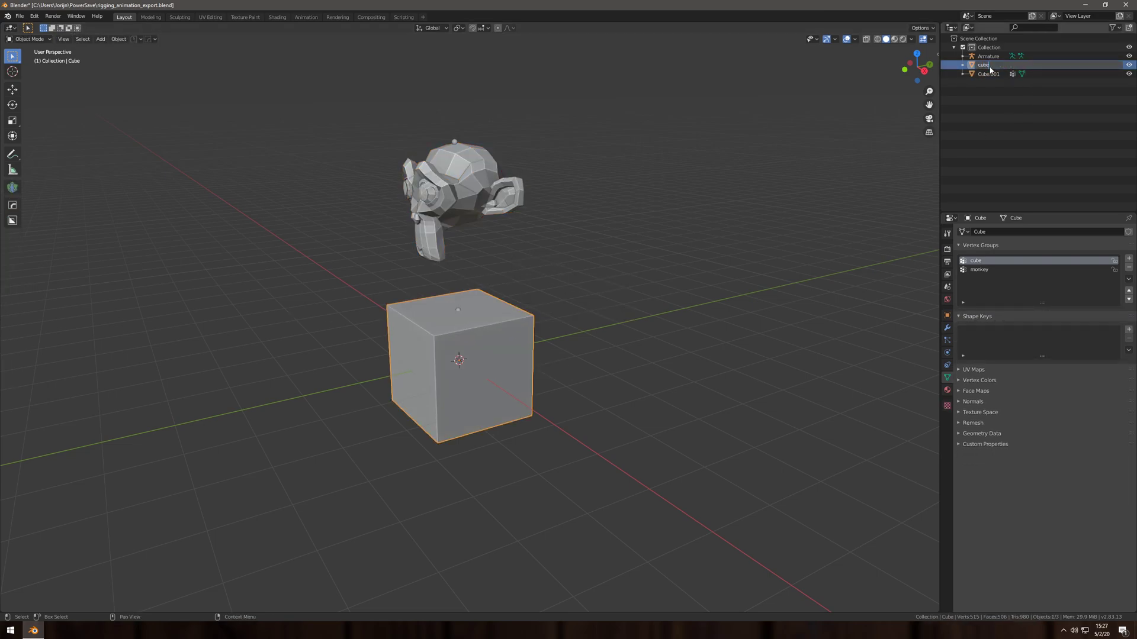
click(985, 64)
text(monkey)
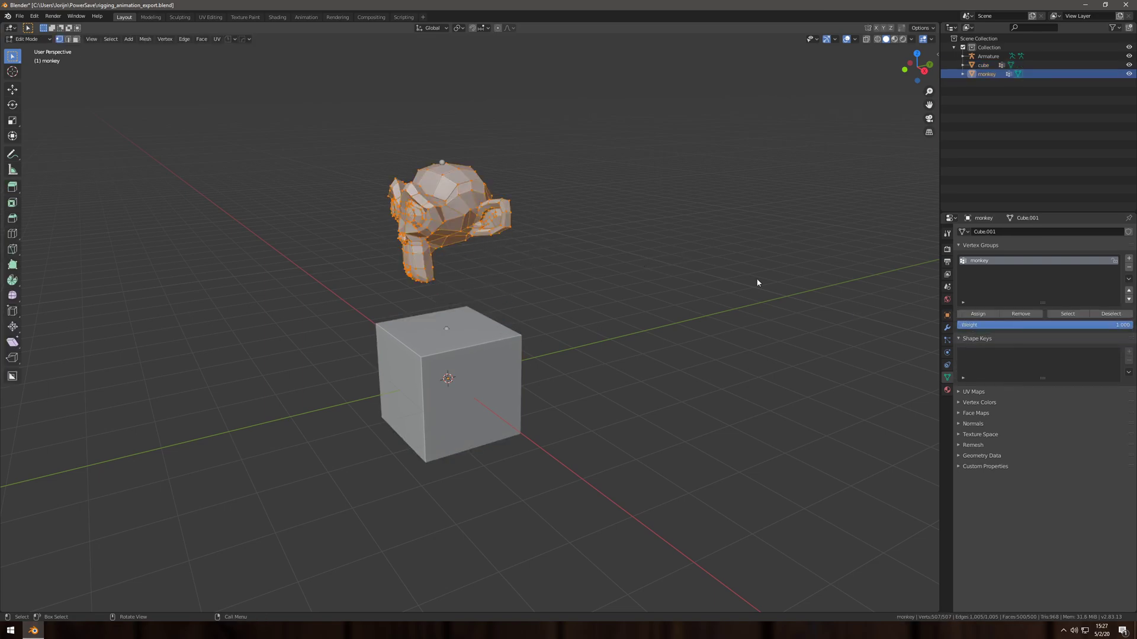
Rename the cube object's vertex group to 'cube' and leave Edit Mode.
key(Tab)
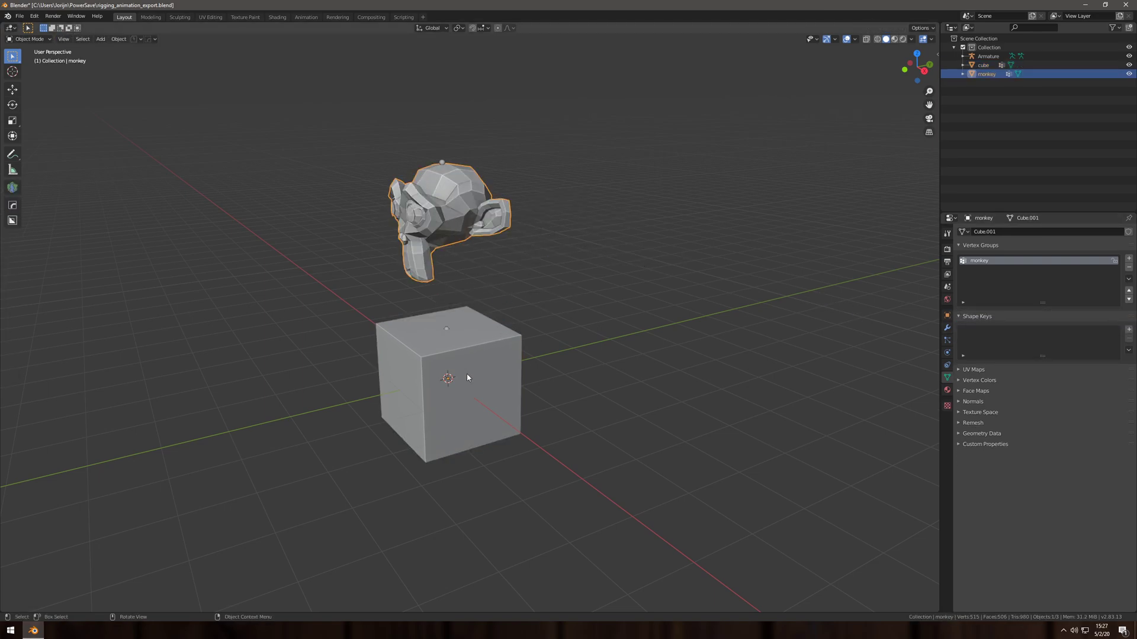
key(Tab)
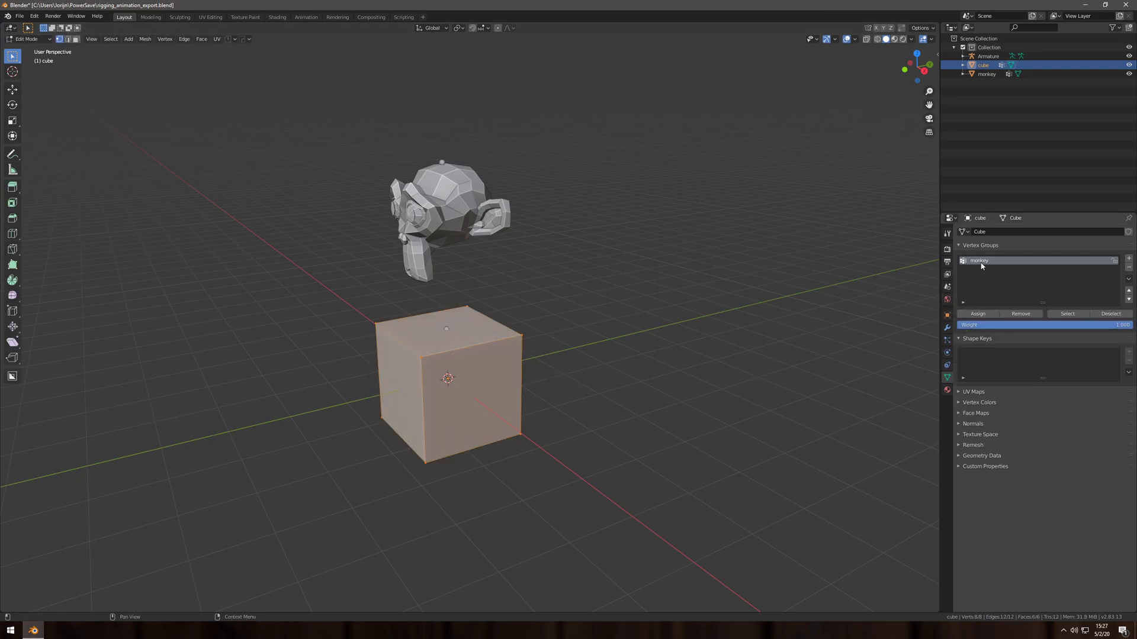
double_click(978, 260)
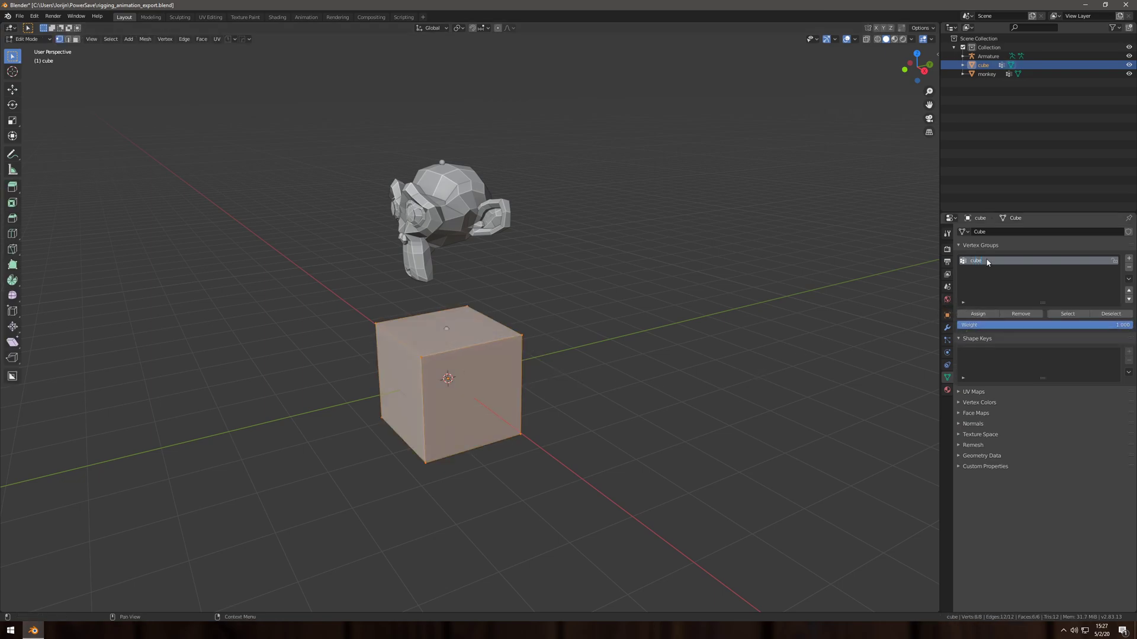
key(Tab)
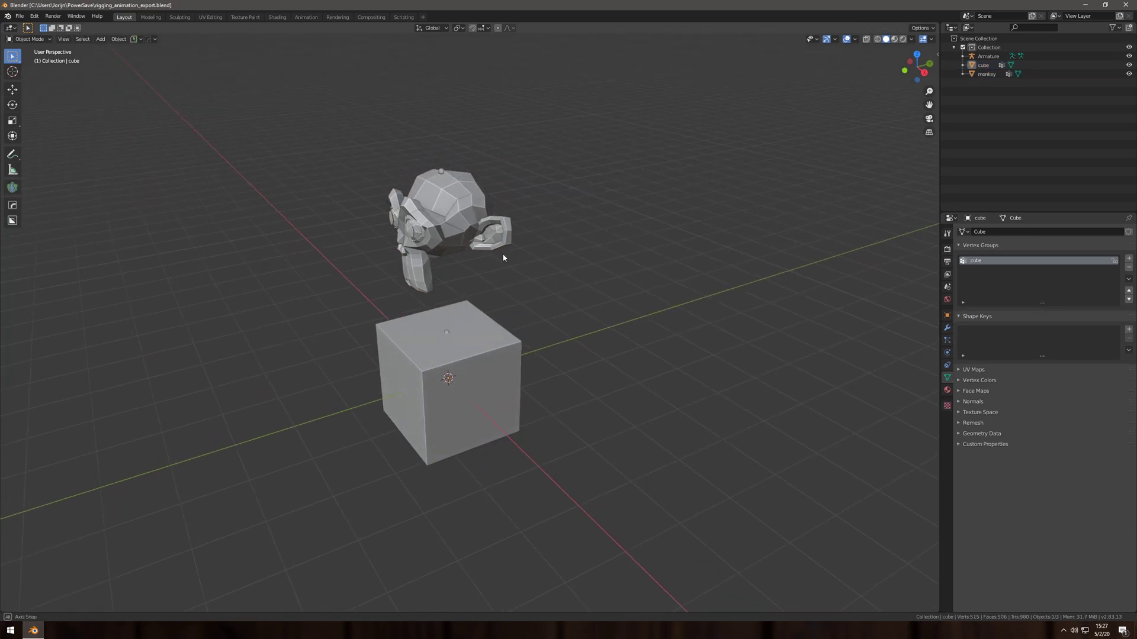
Parent the cube and monkey objects to the armature with Armature Deform.
click(988, 55)
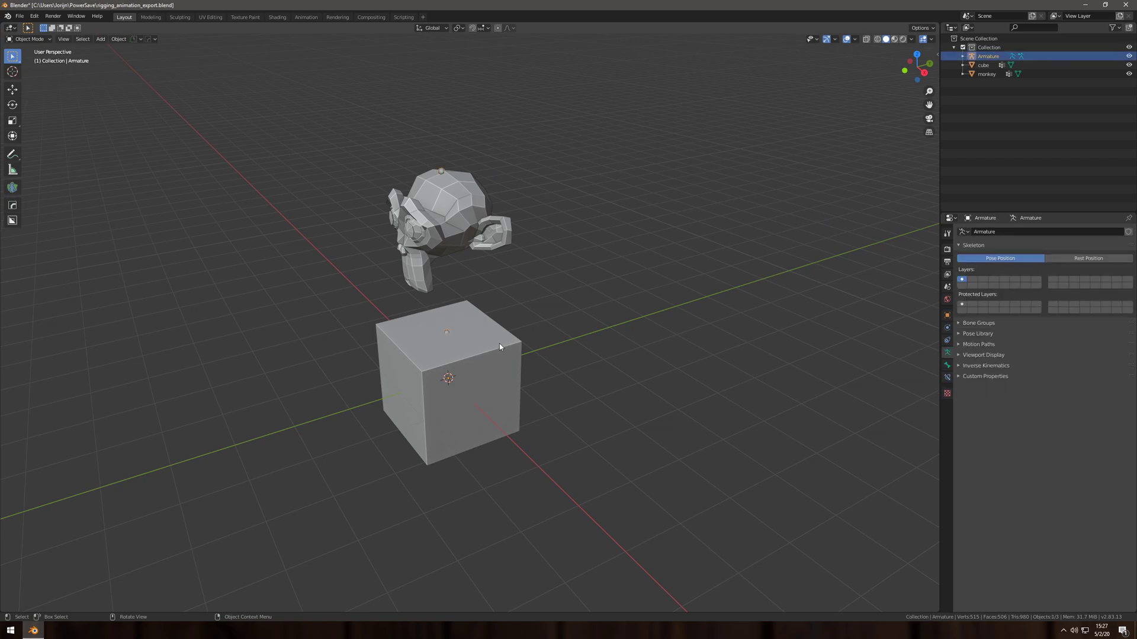
mouse_move(466, 353)
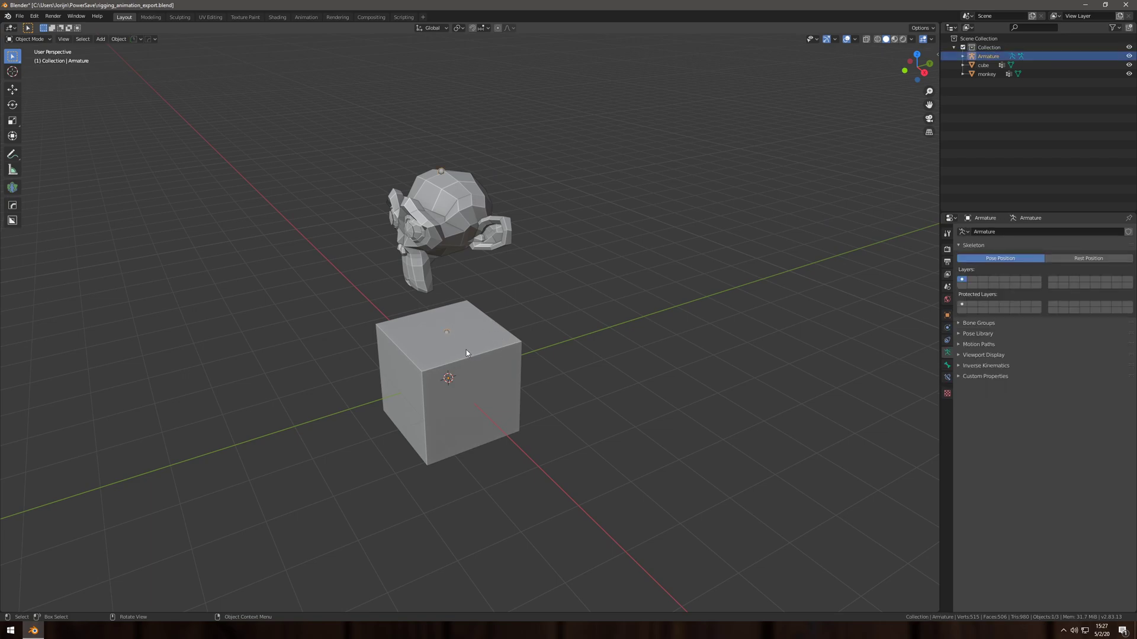
click(448, 377)
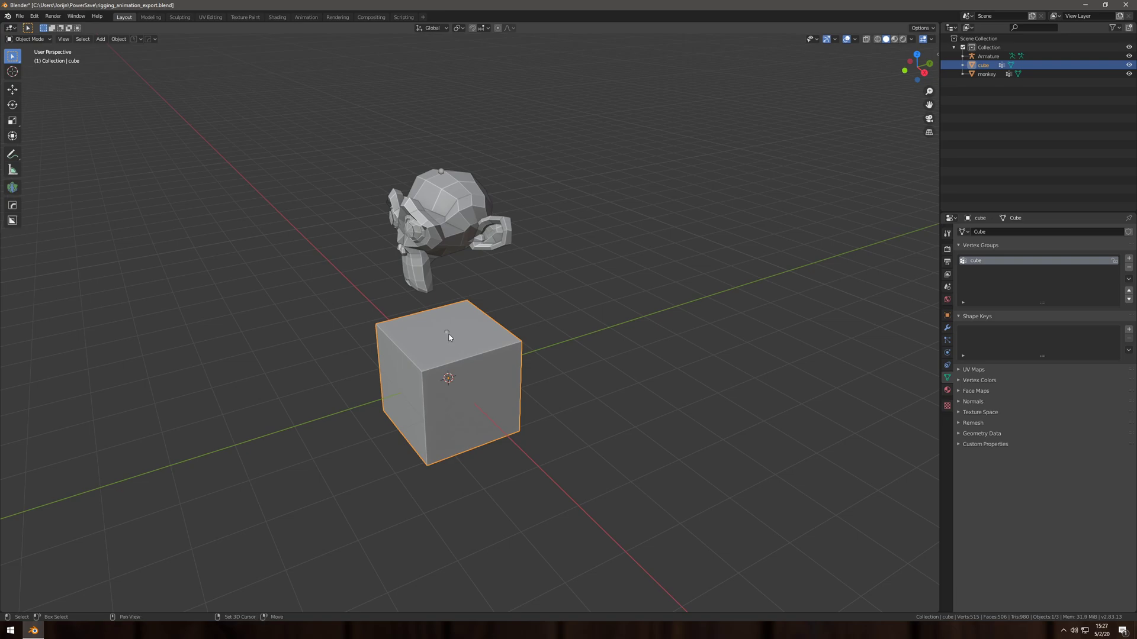
click(443, 177)
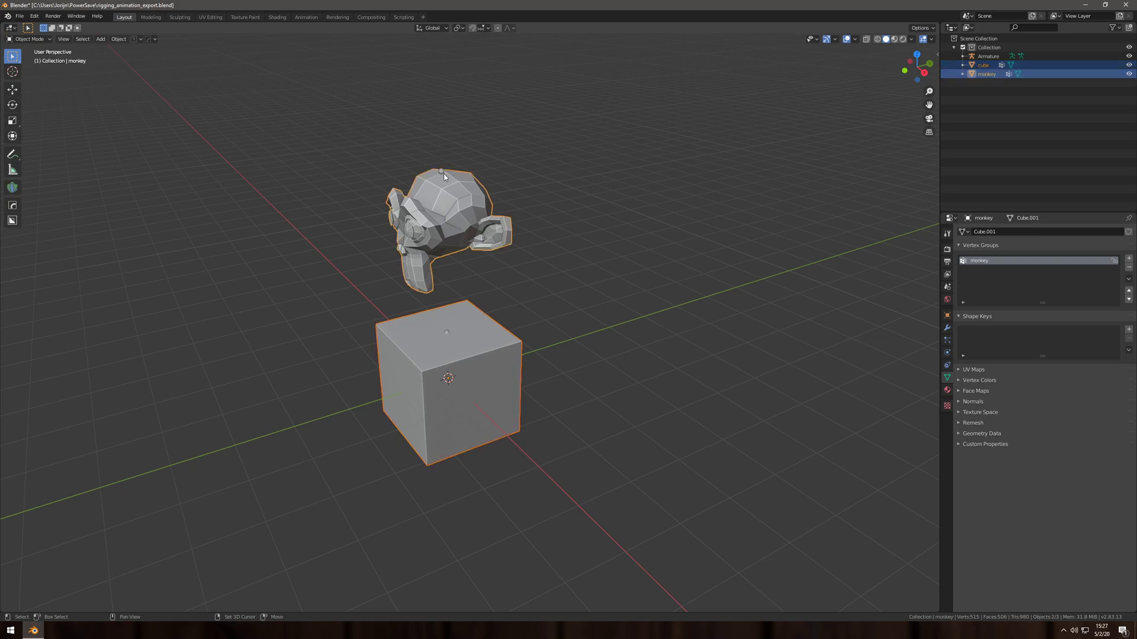
key(ctrl+p)
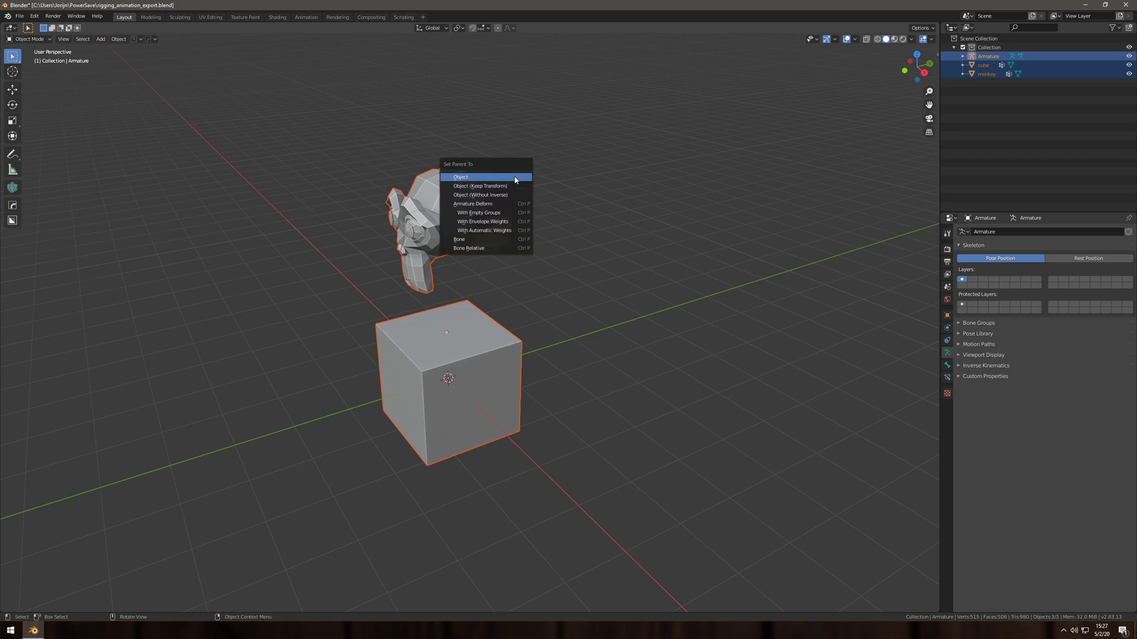
mouse_move(489, 203)
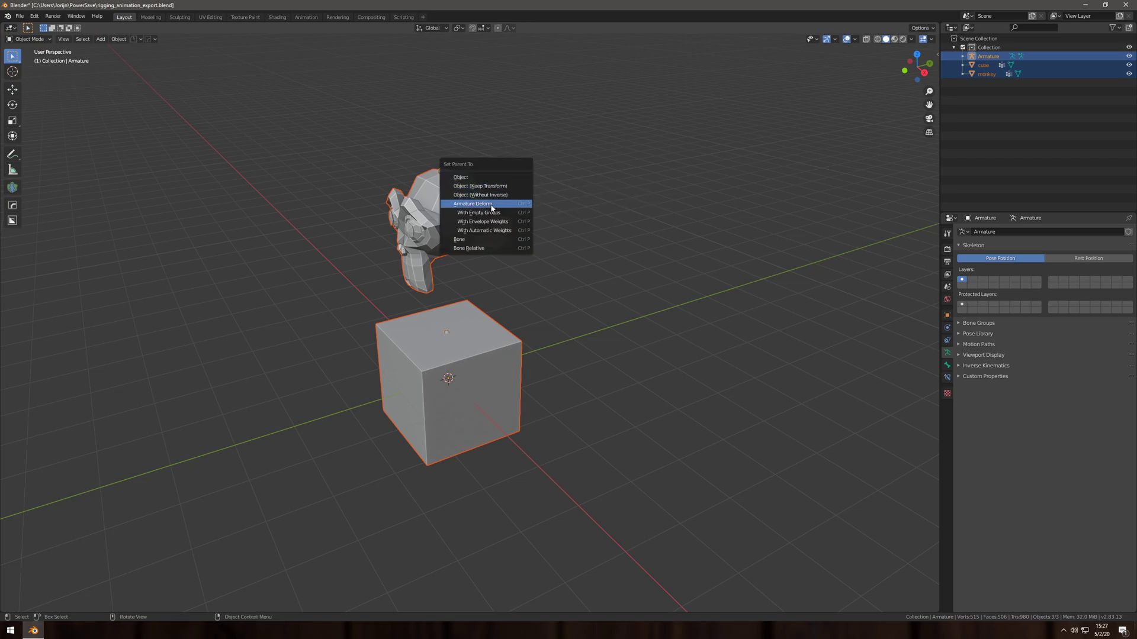
click(472, 203)
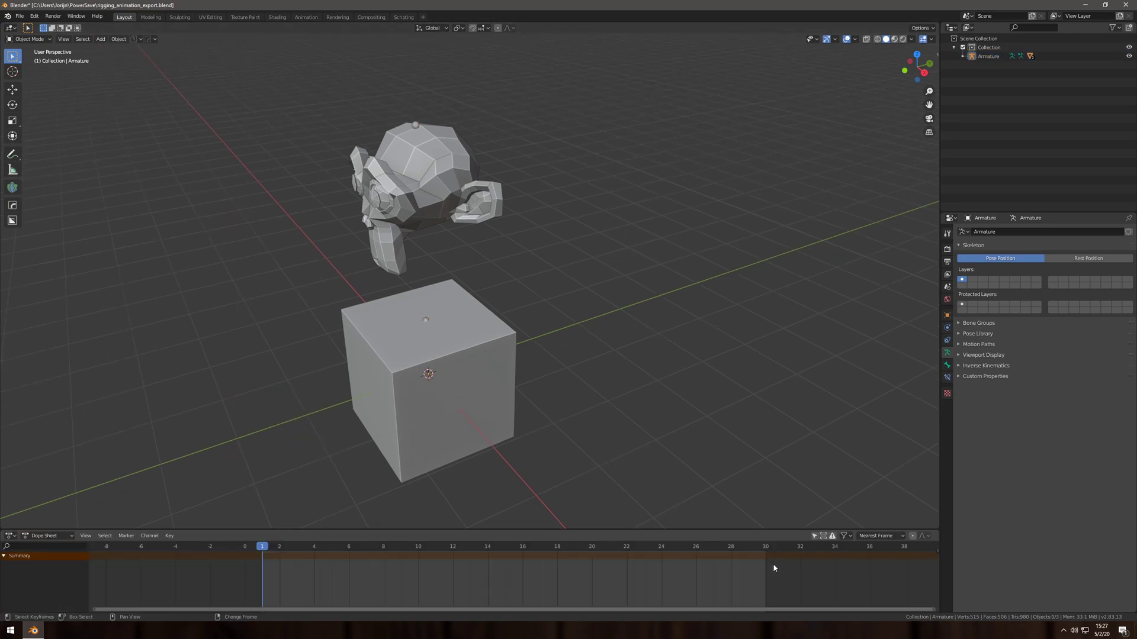
Switch the bottom editor to Timeline and key the armature bones in Pose Mode at frames 1 and 10.
click(44, 536)
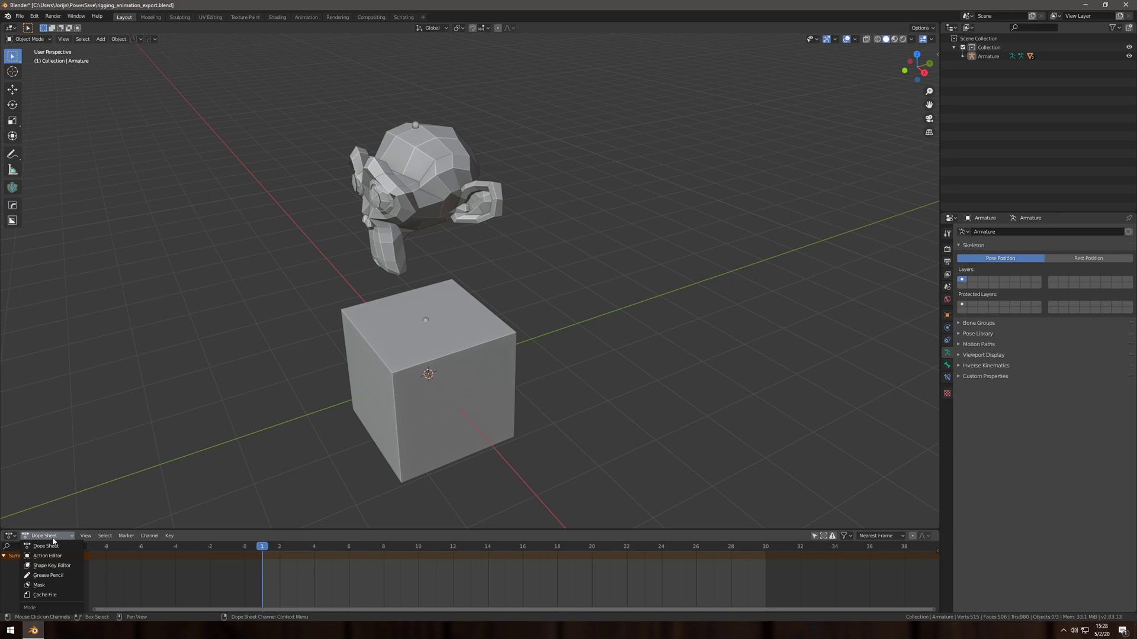
click(10, 536)
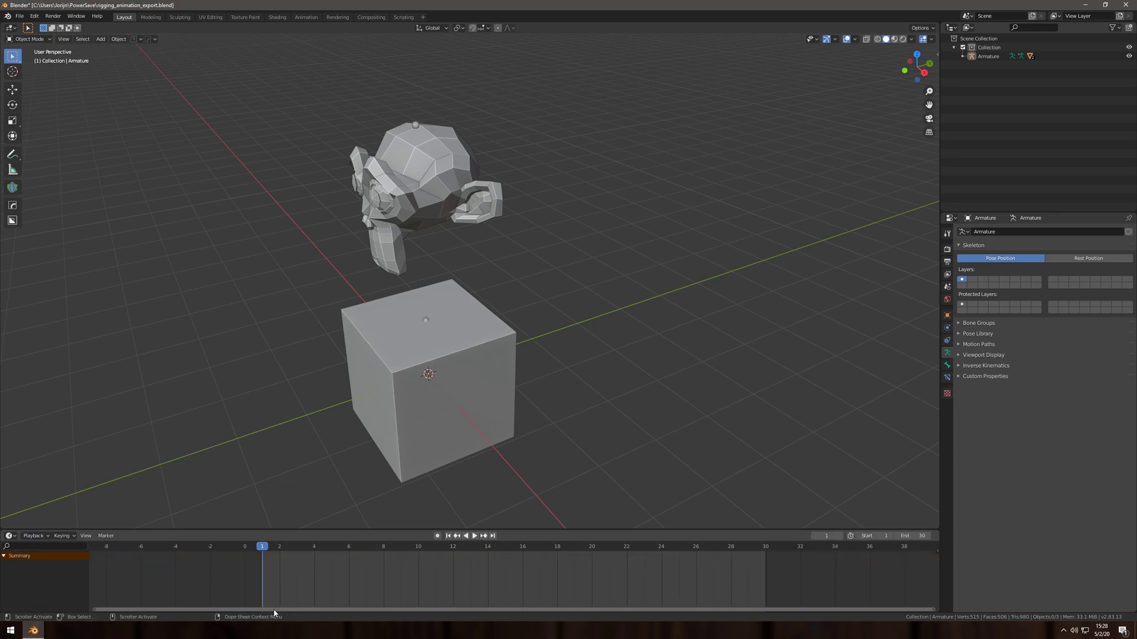
mouse_move(415, 127)
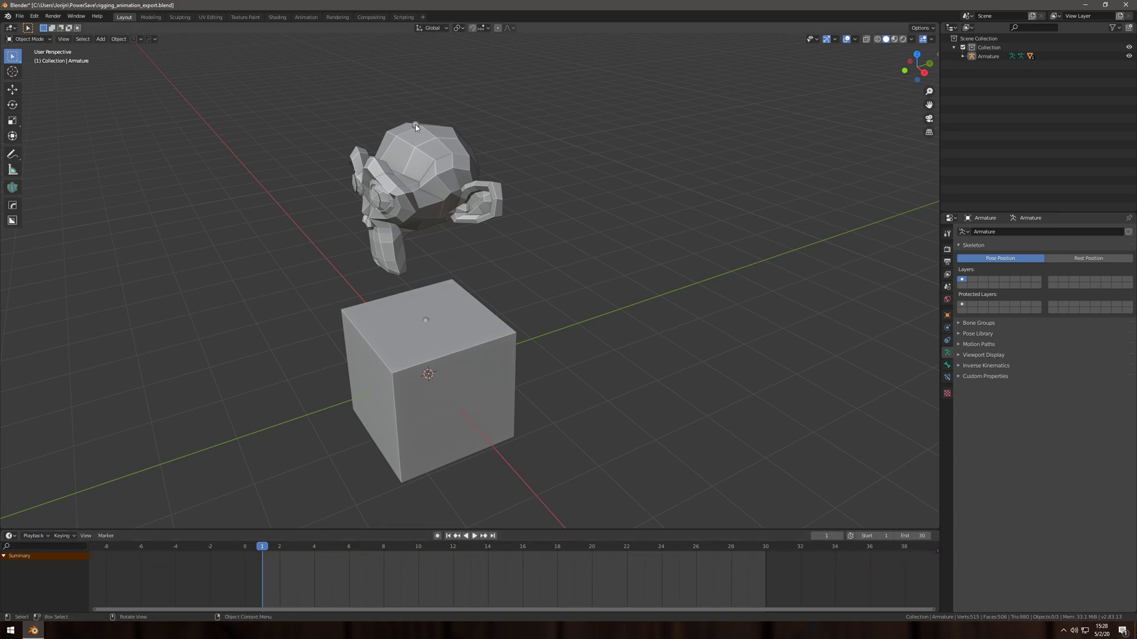
key(i)
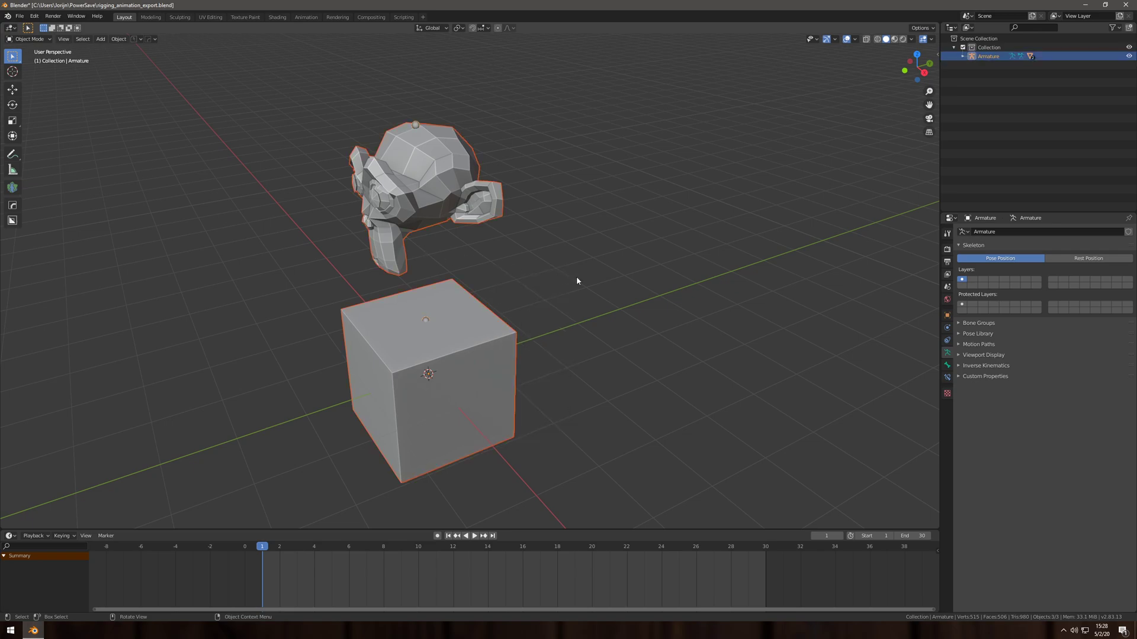
click(577, 282)
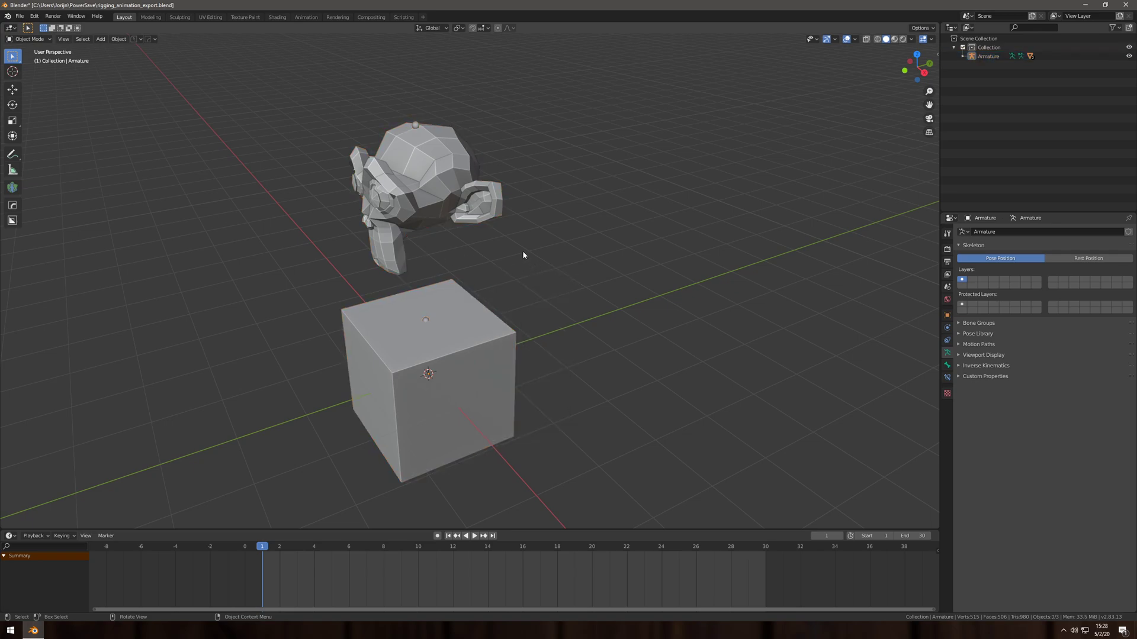
click(27, 39)
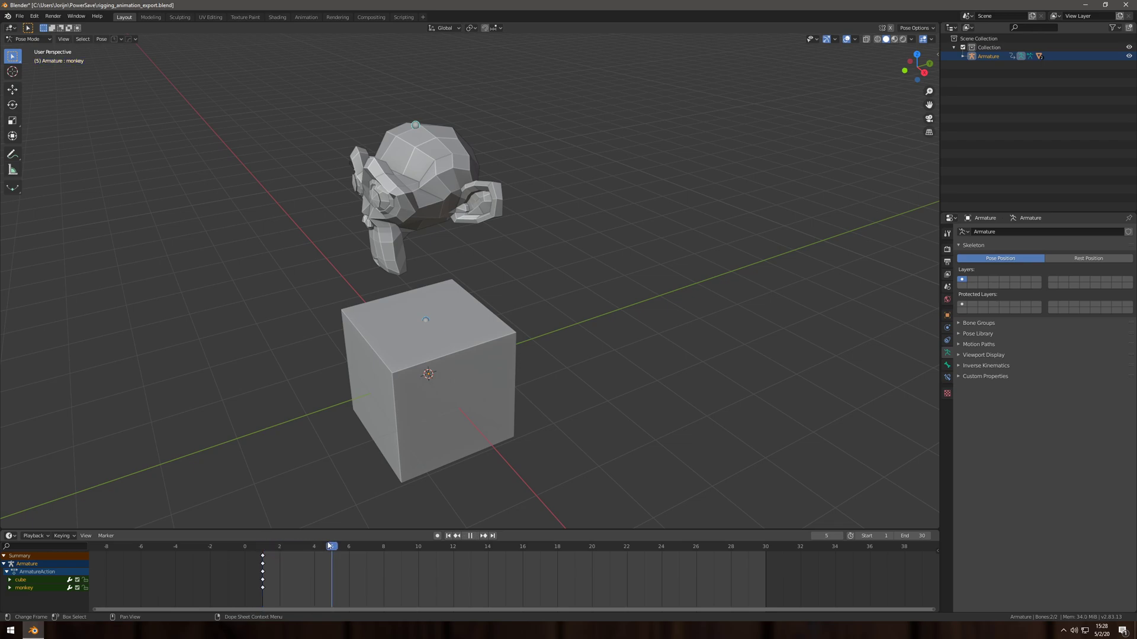
click(330, 546)
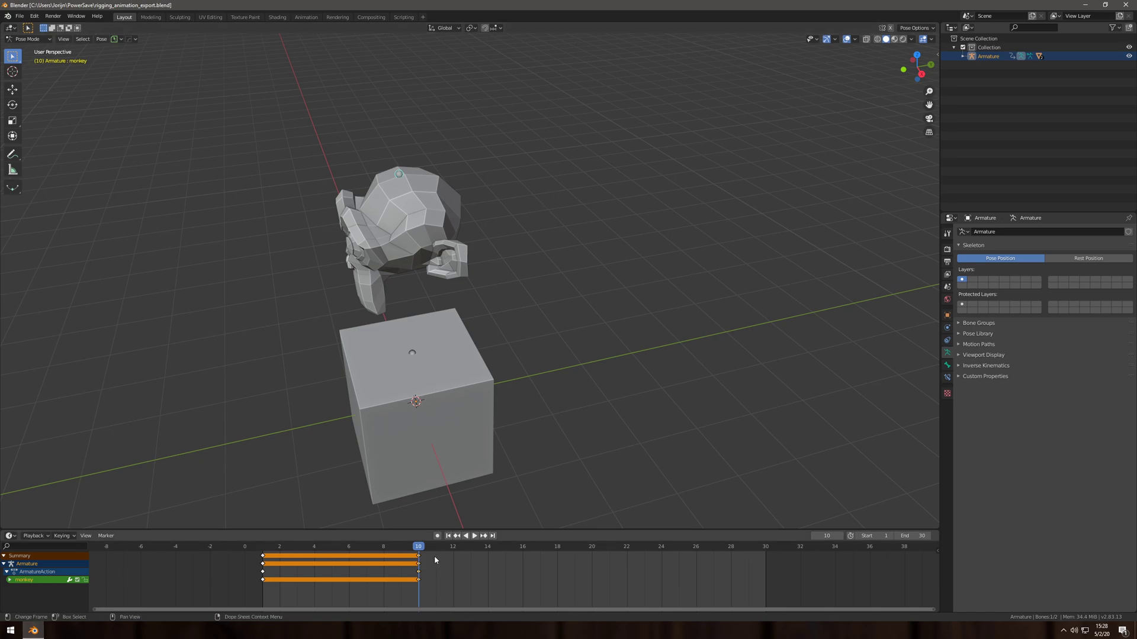
Set the monkey bone to XYZ Euler rotation and key its LocRot at frame 10.
click(936, 167)
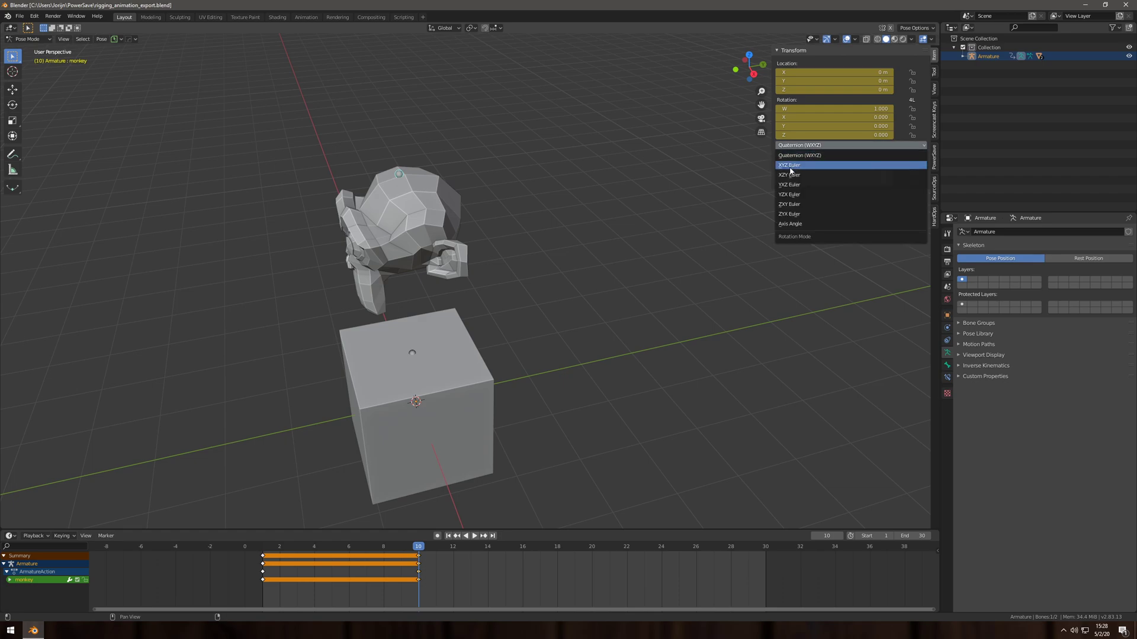
click(789, 164)
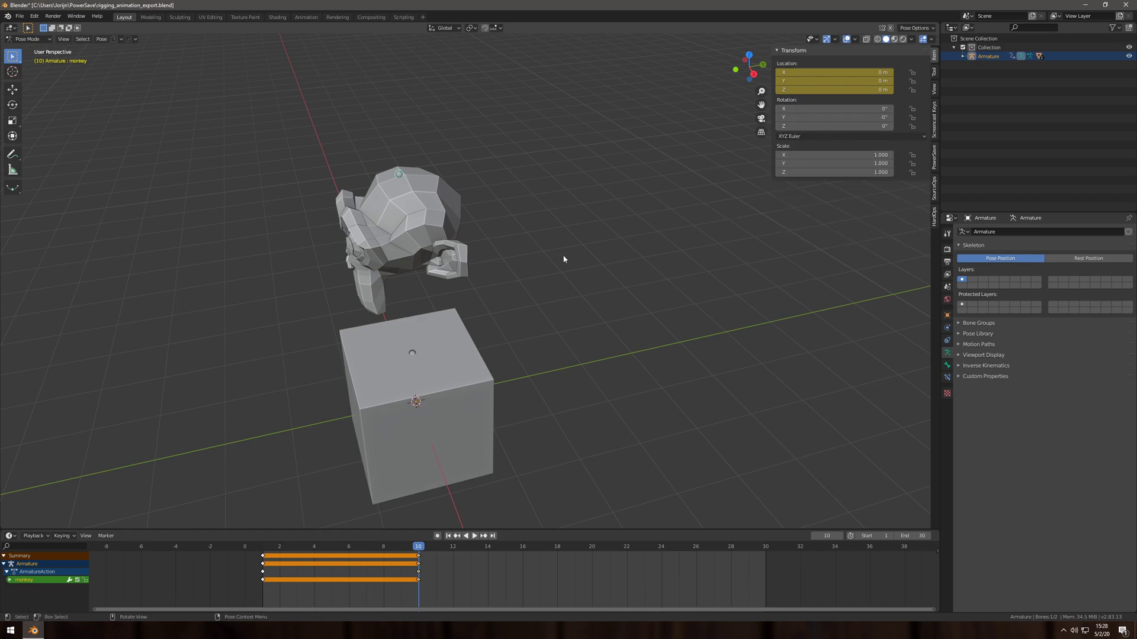
click(466, 536)
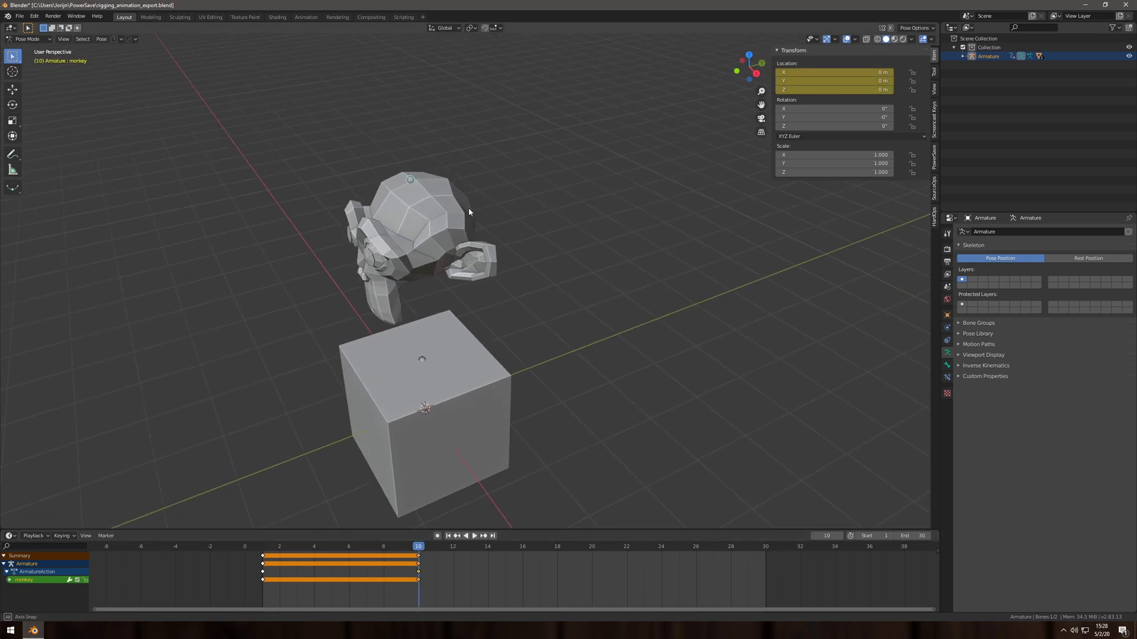
click(466, 535)
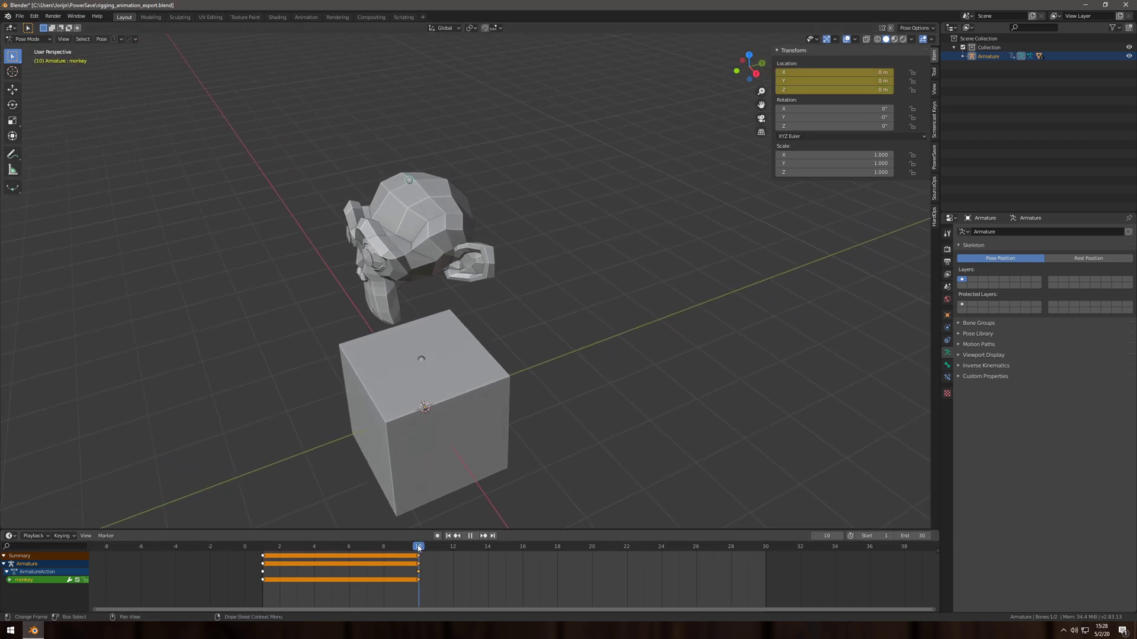
key(i)
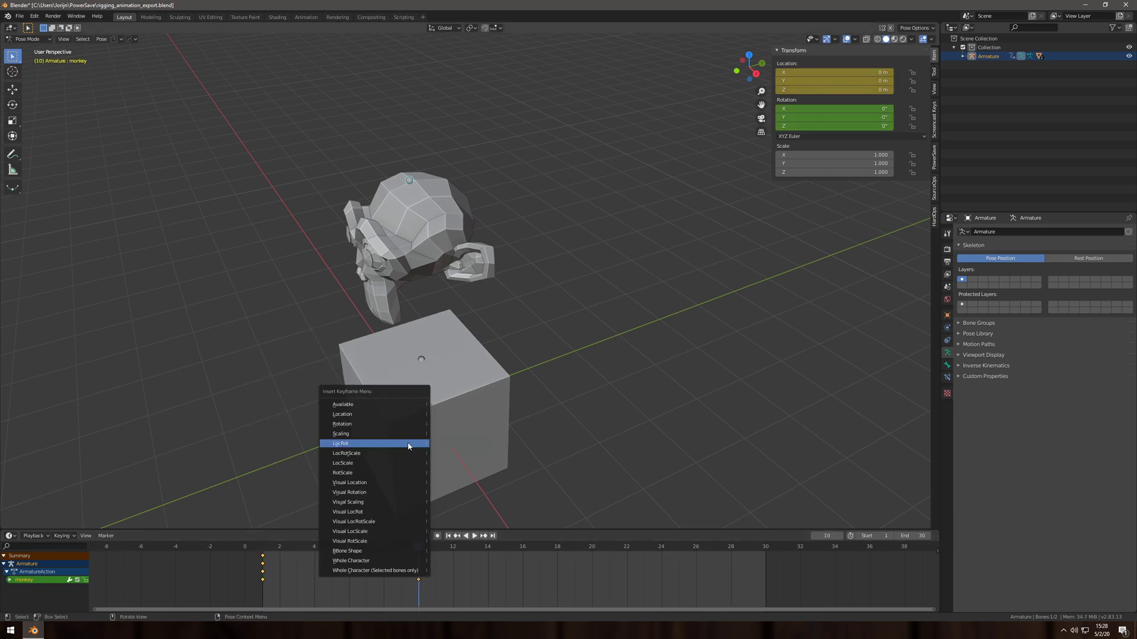
click(341, 443)
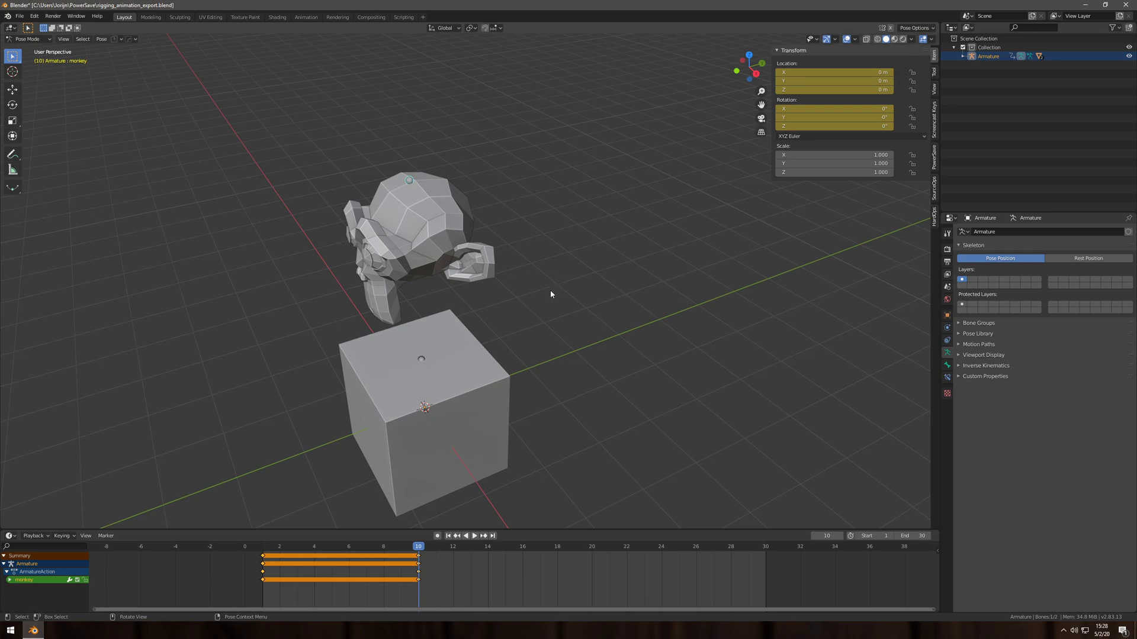
mouse_move(505, 315)
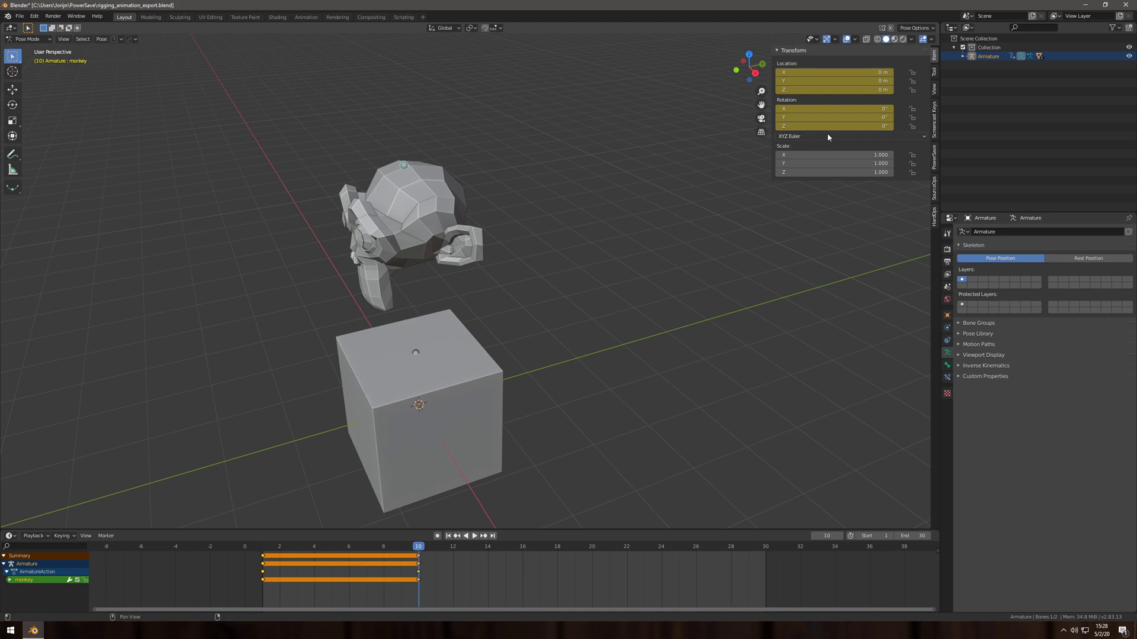
click(419, 547)
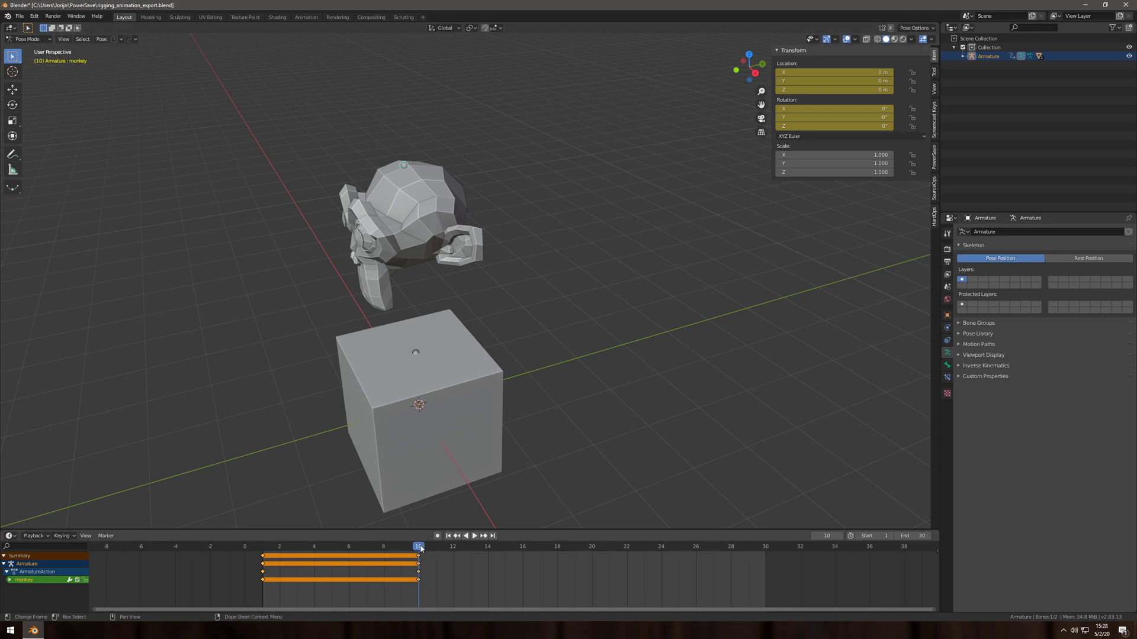
Key the pose at frame 20 and set the keyframes to Linear interpolation.
click(474, 536)
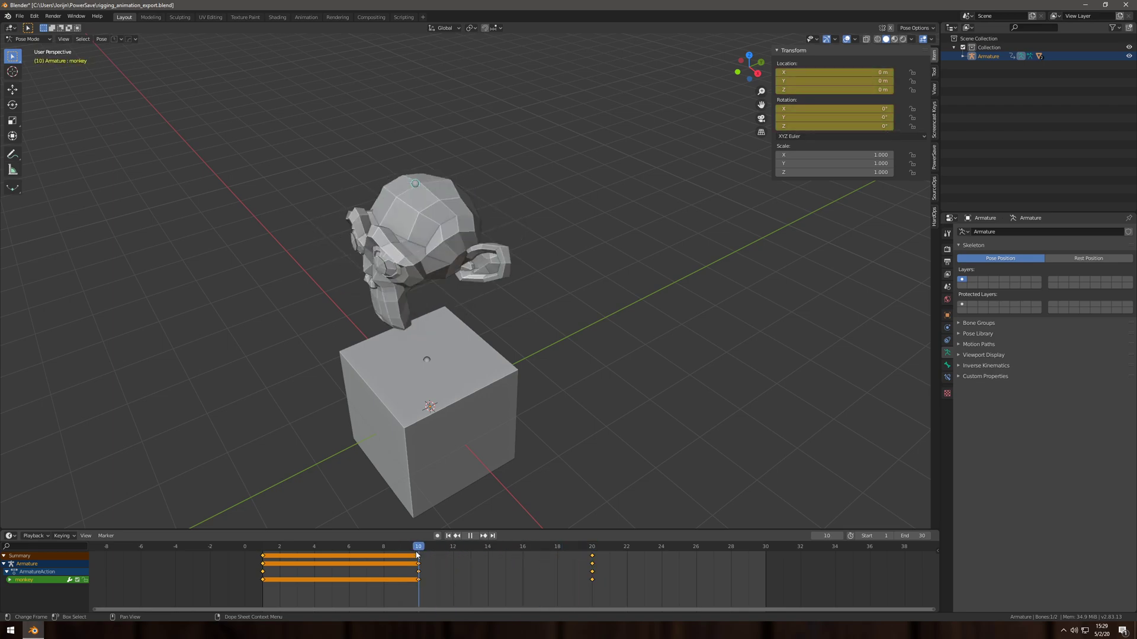
click(469, 536)
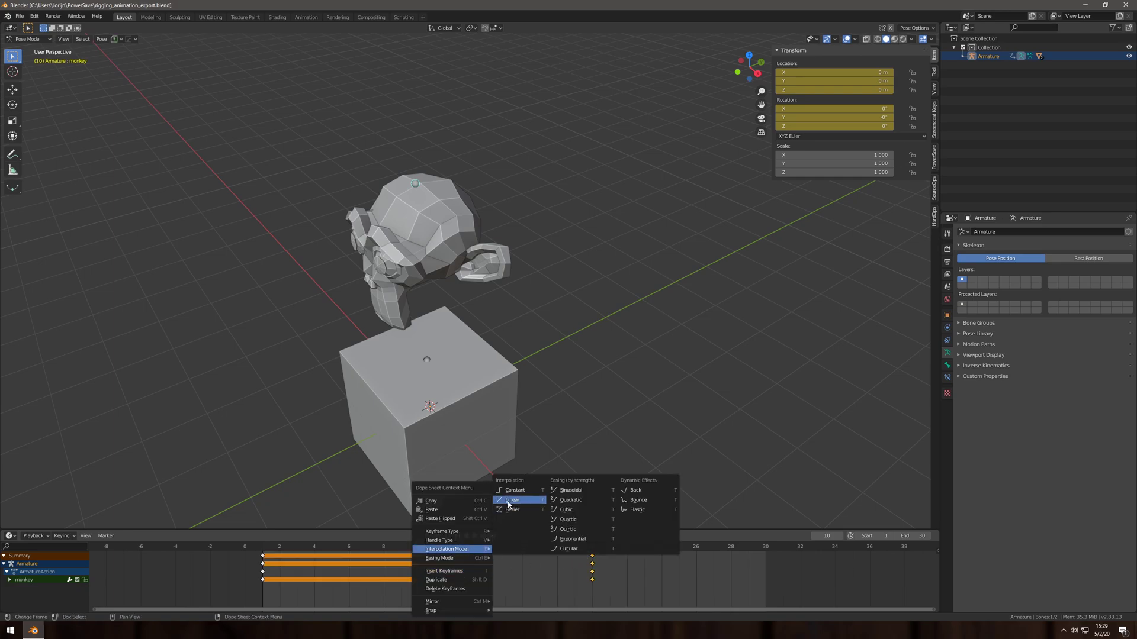
click(513, 500)
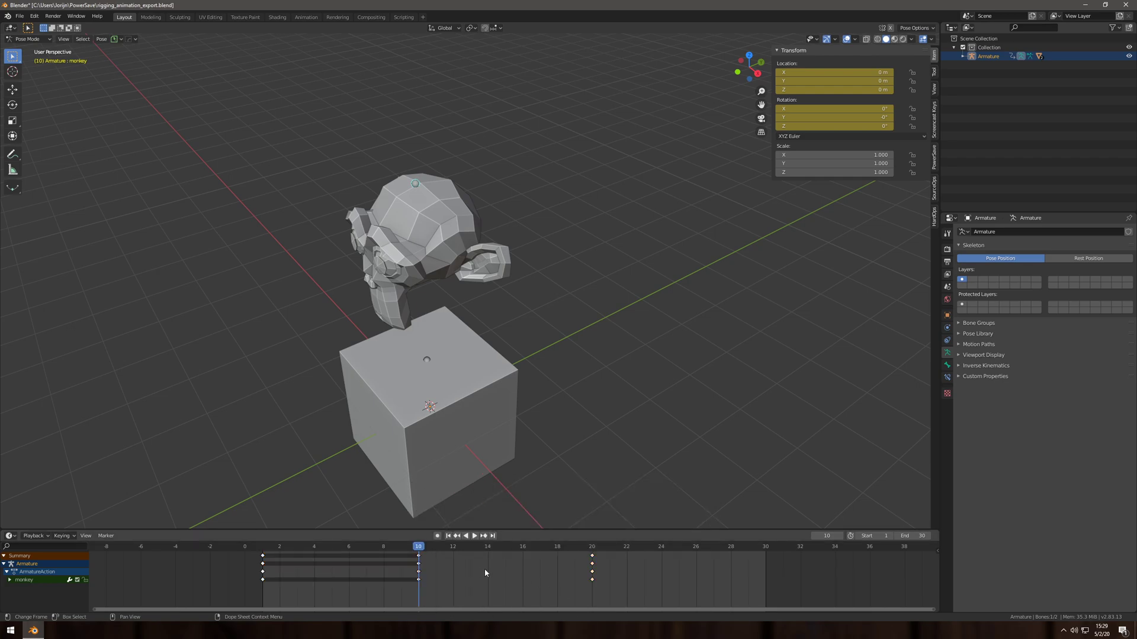
click(474, 536)
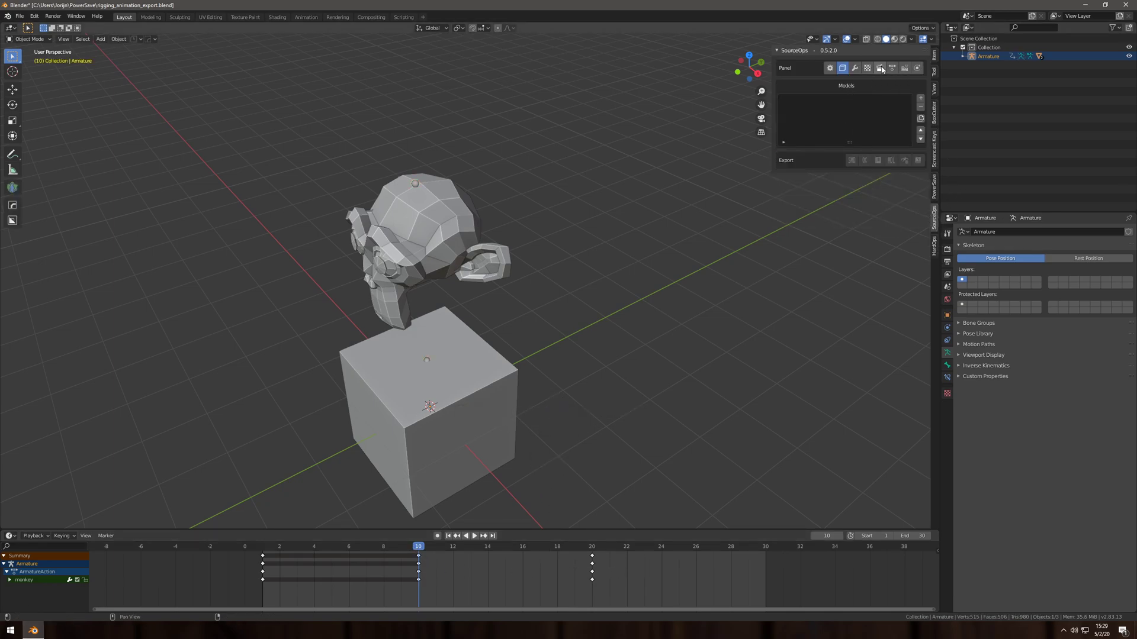
Create the SourceOps Example model named 'example\animation' with Collection as reference.
click(843, 67)
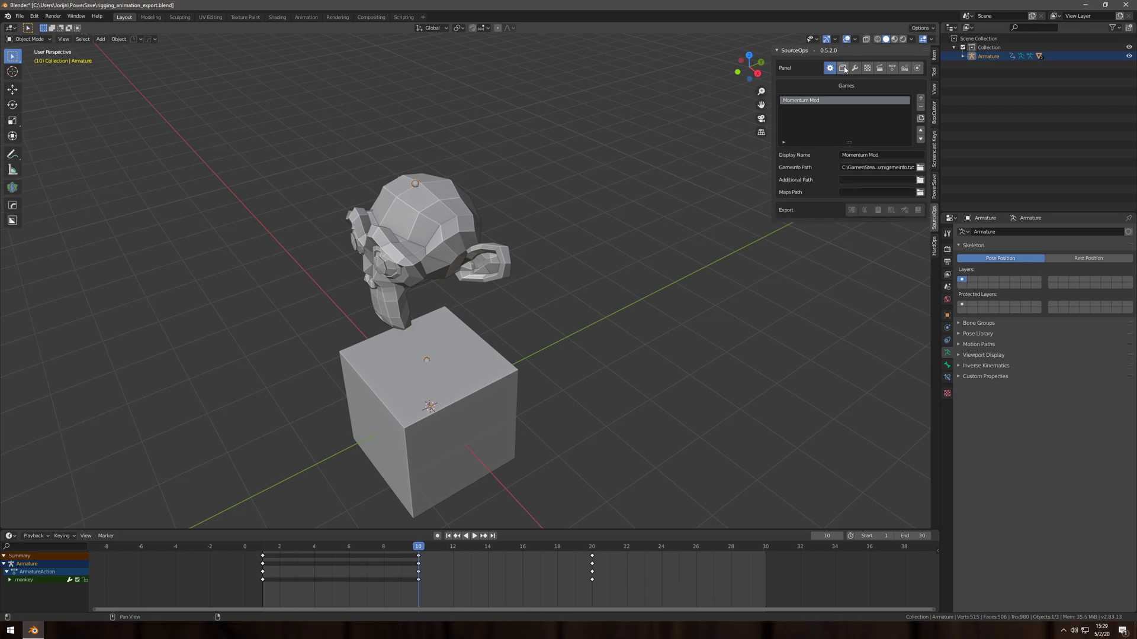
click(843, 68)
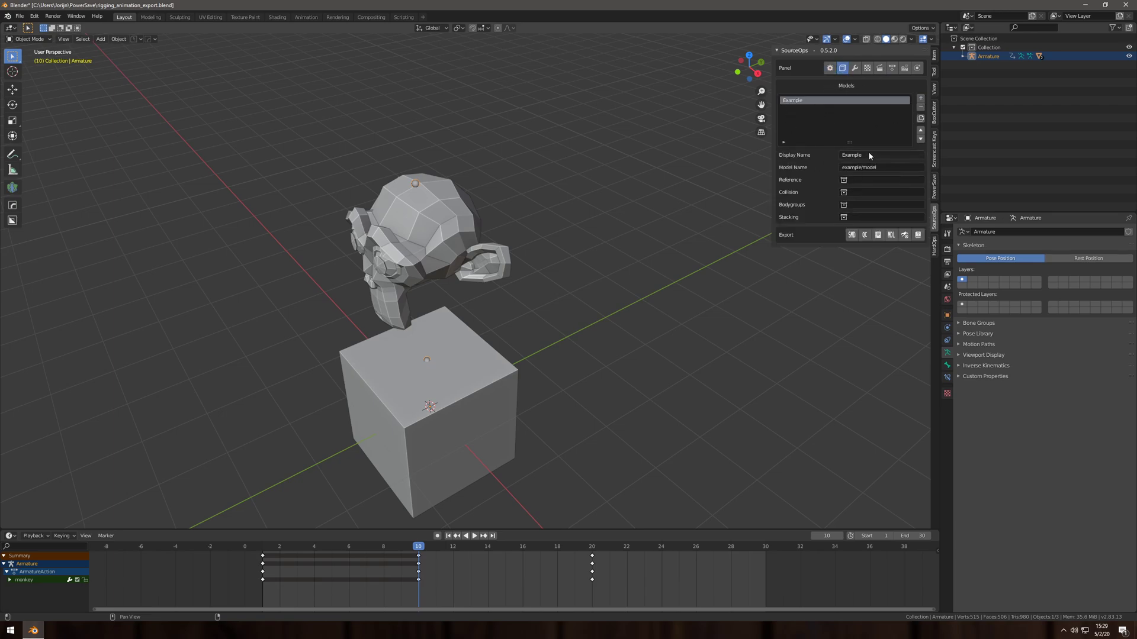
click(881, 167)
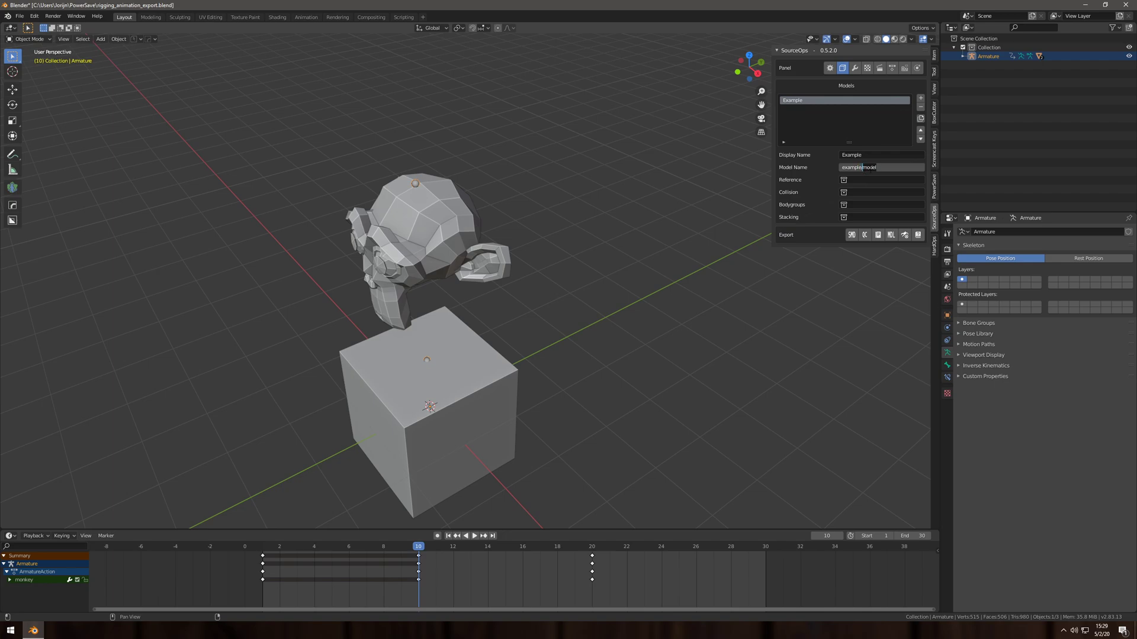
text(example\animation)
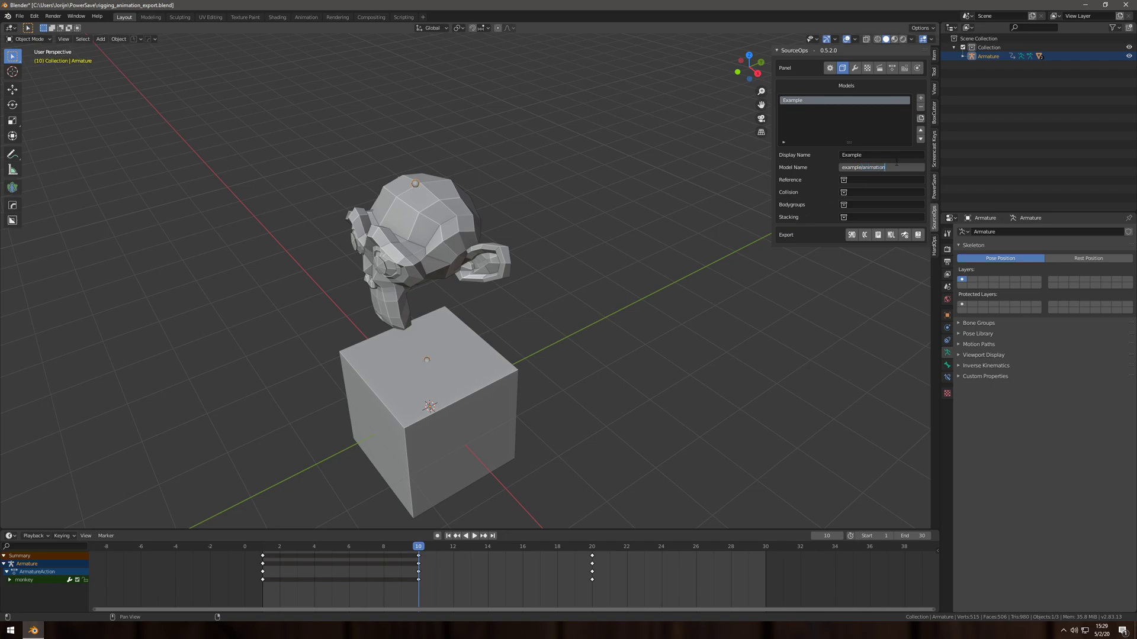
click(844, 179)
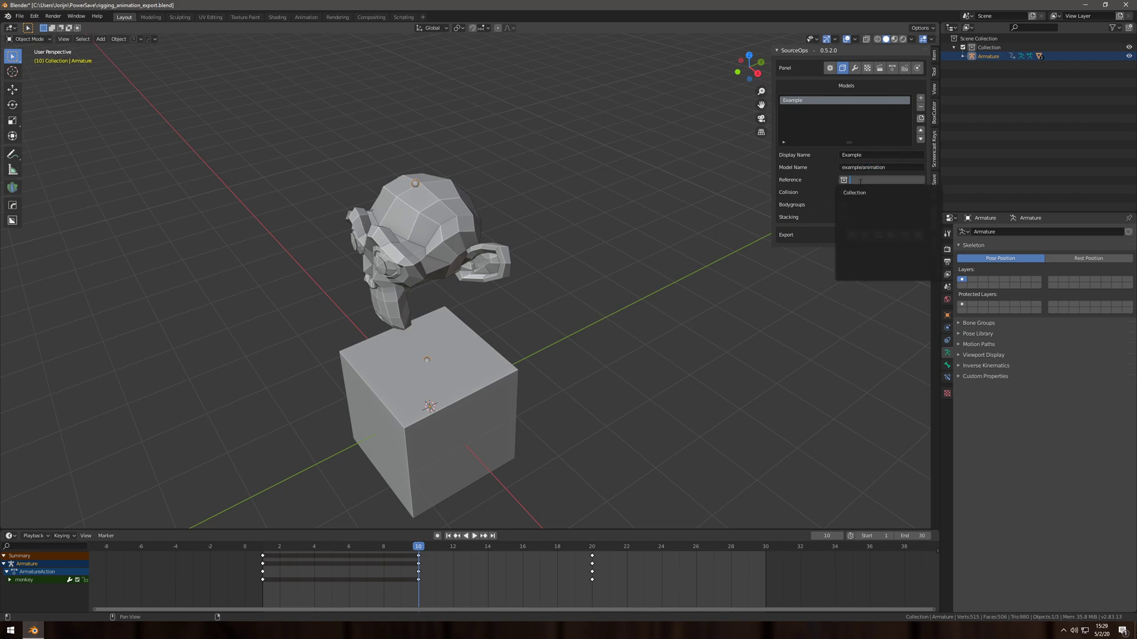
click(854, 68)
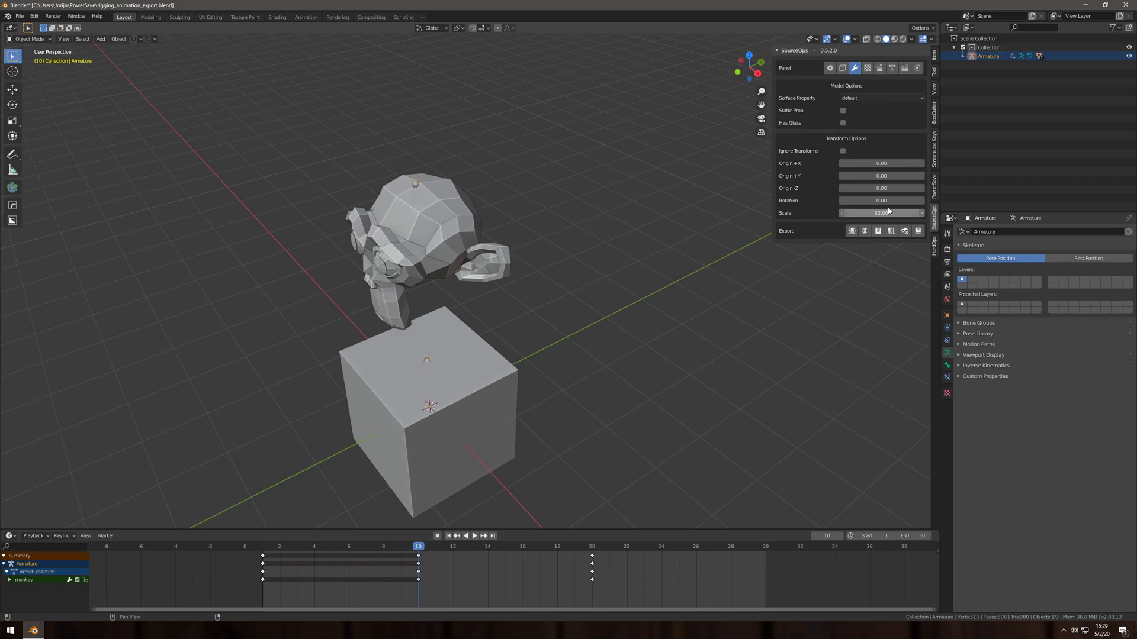
Show the SourceOps material folder and skin settings for the Example model.
click(867, 68)
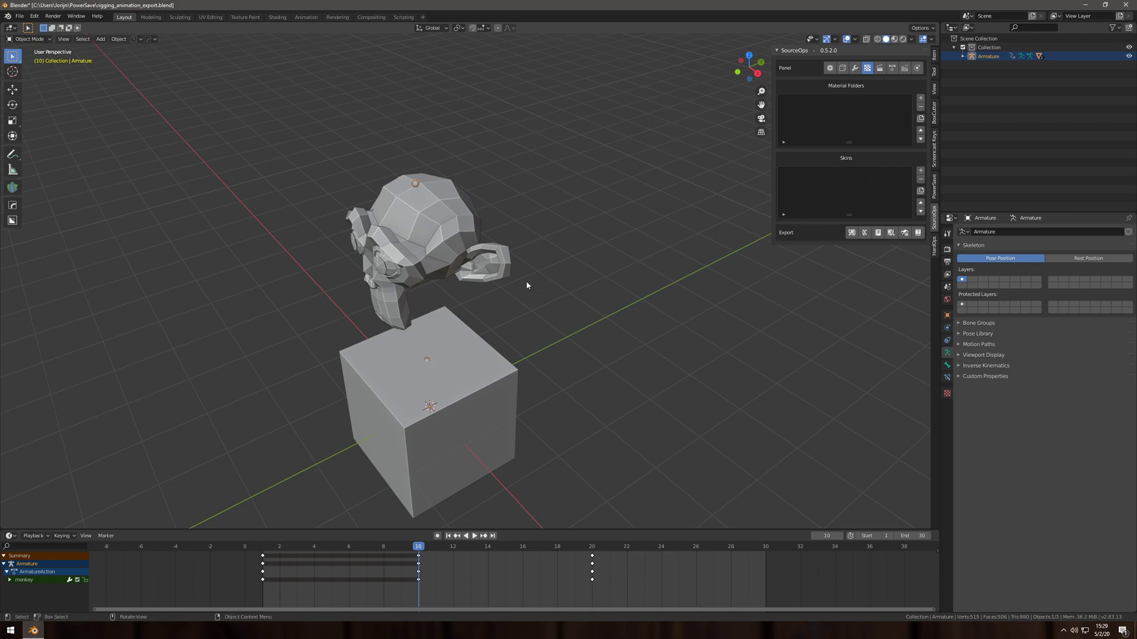
mouse_move(720, 215)
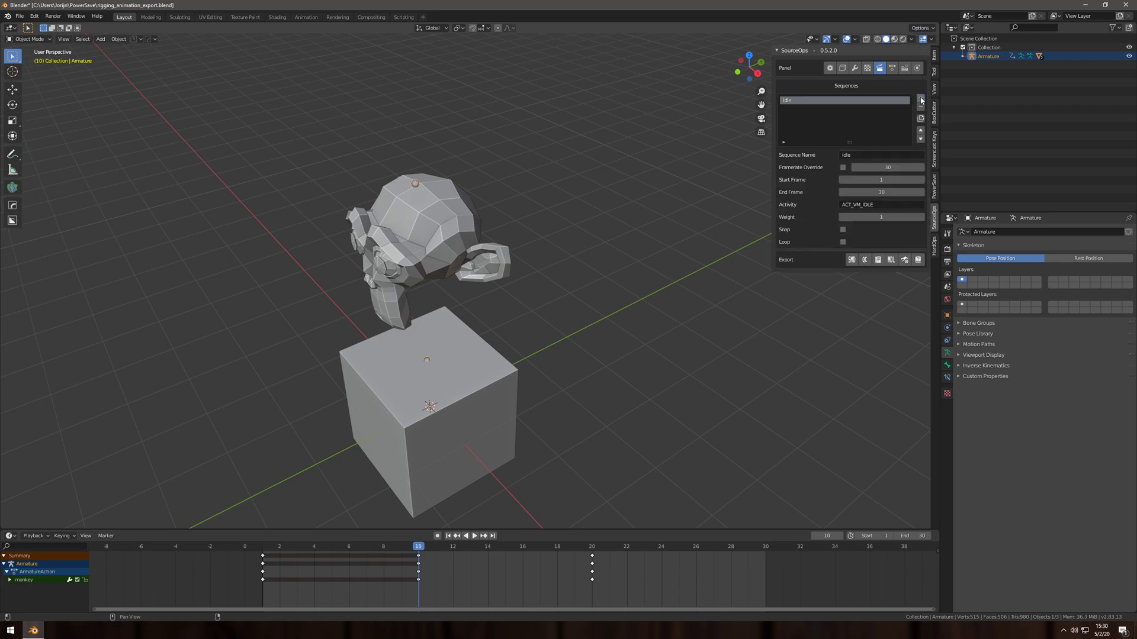
mouse_move(807, 106)
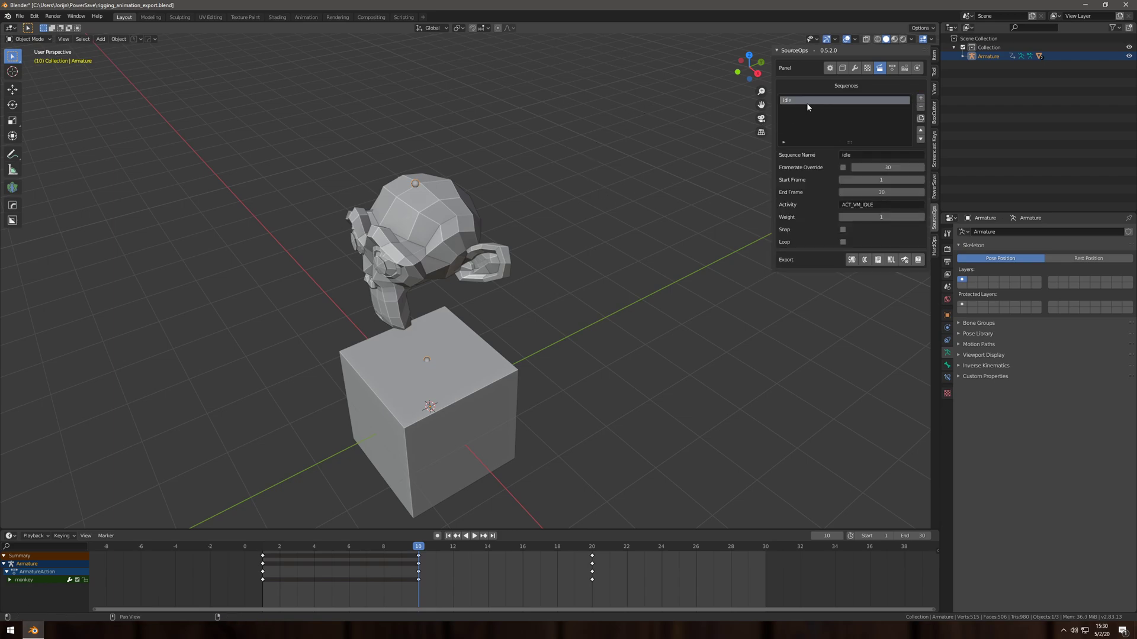
mouse_move(806, 107)
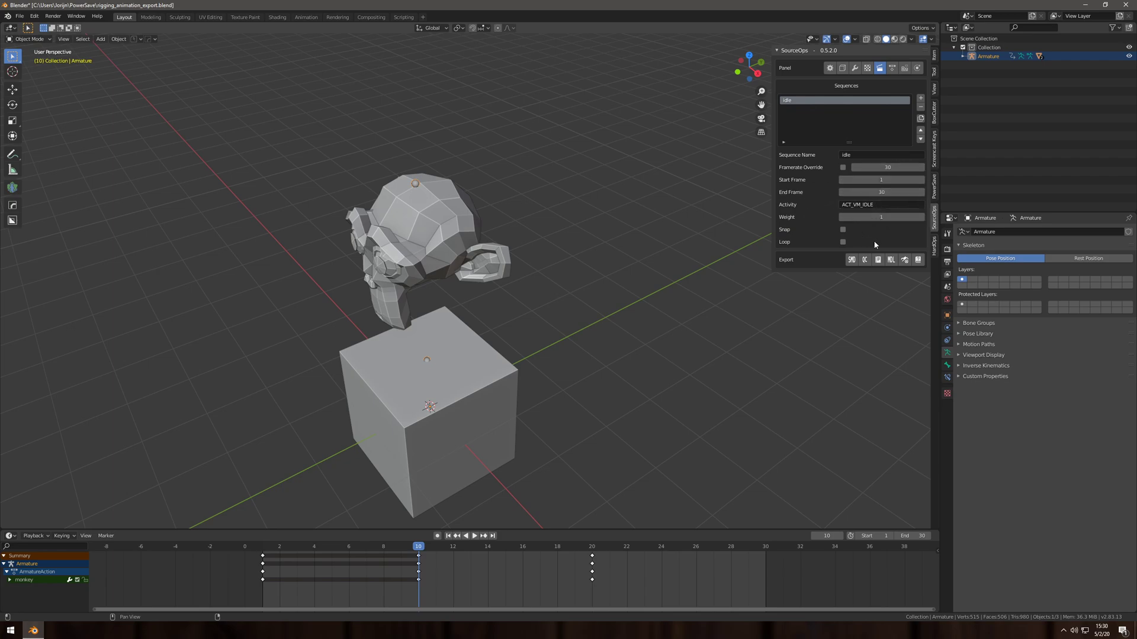
mouse_move(794, 230)
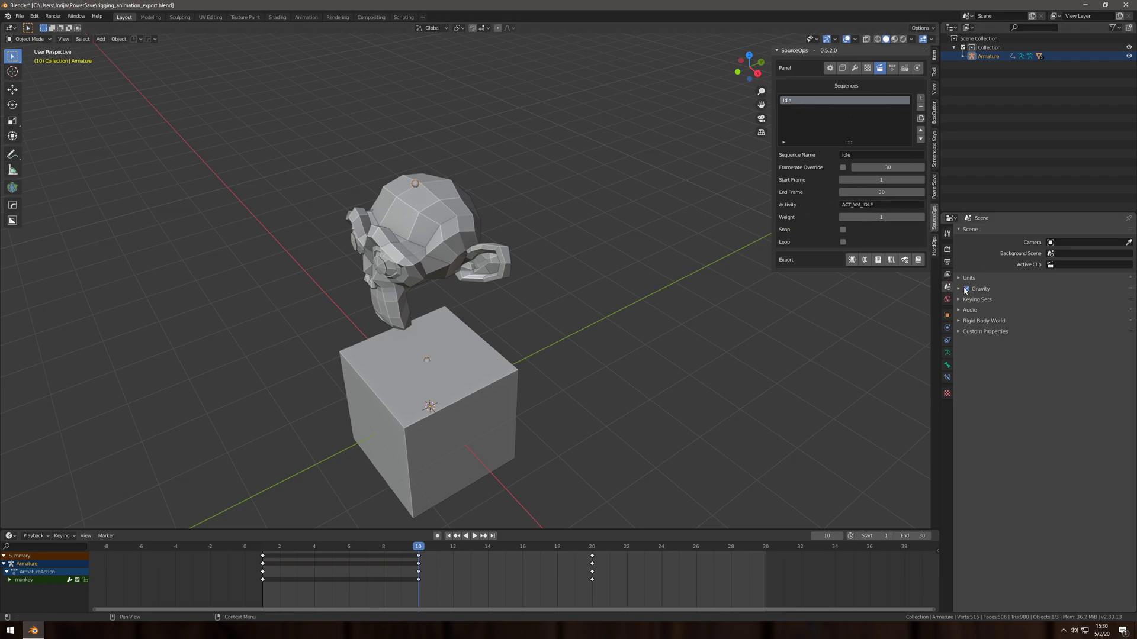
Set the scene frame rate to 30 fps.
click(946, 262)
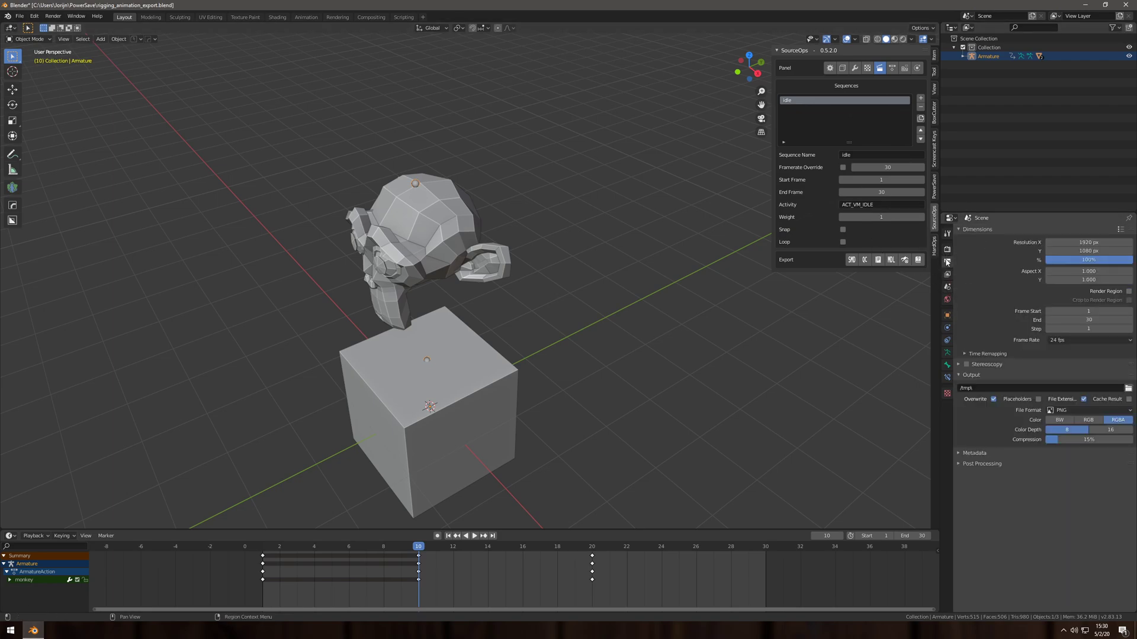
click(1087, 339)
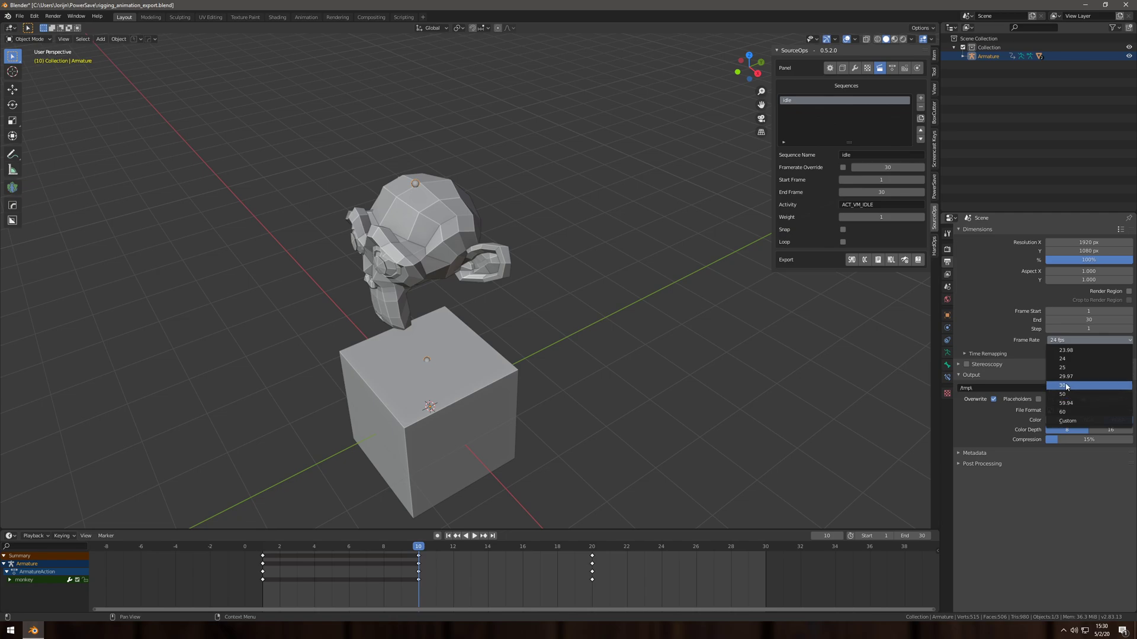
click(1063, 385)
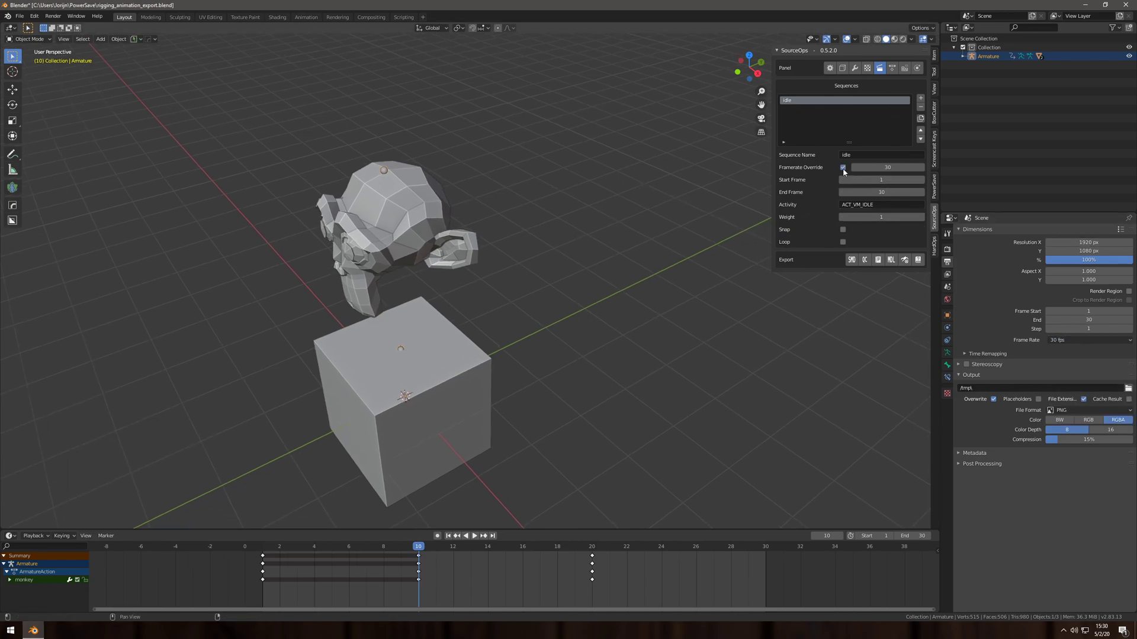
Toggle the idle sequence's frame rate override and set its frames to 10 through 20.
click(843, 168)
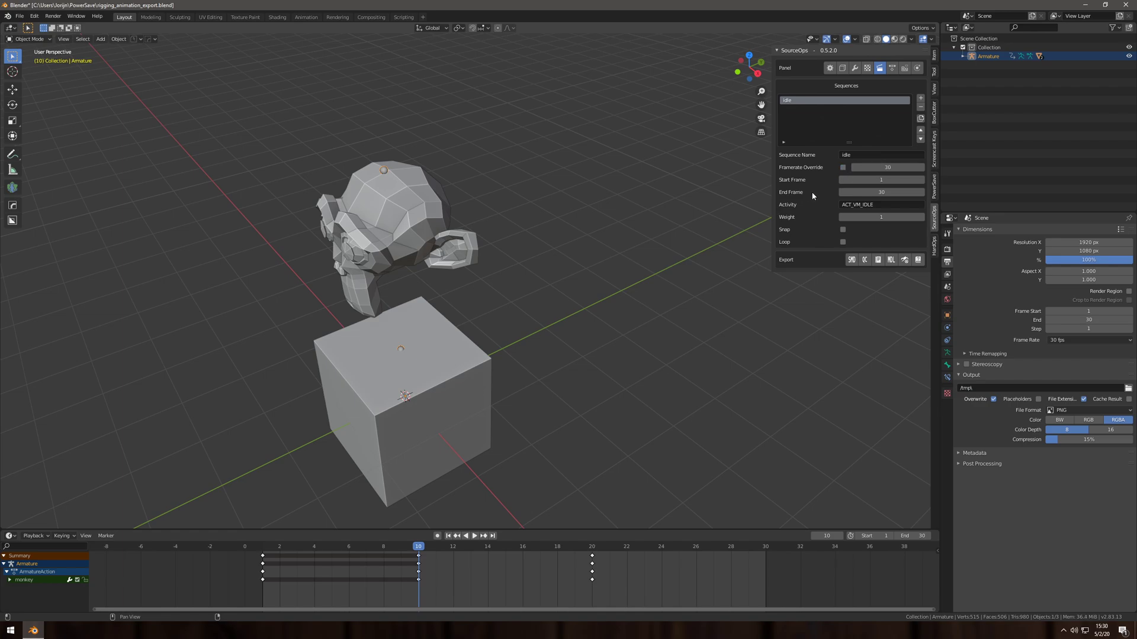
click(881, 178)
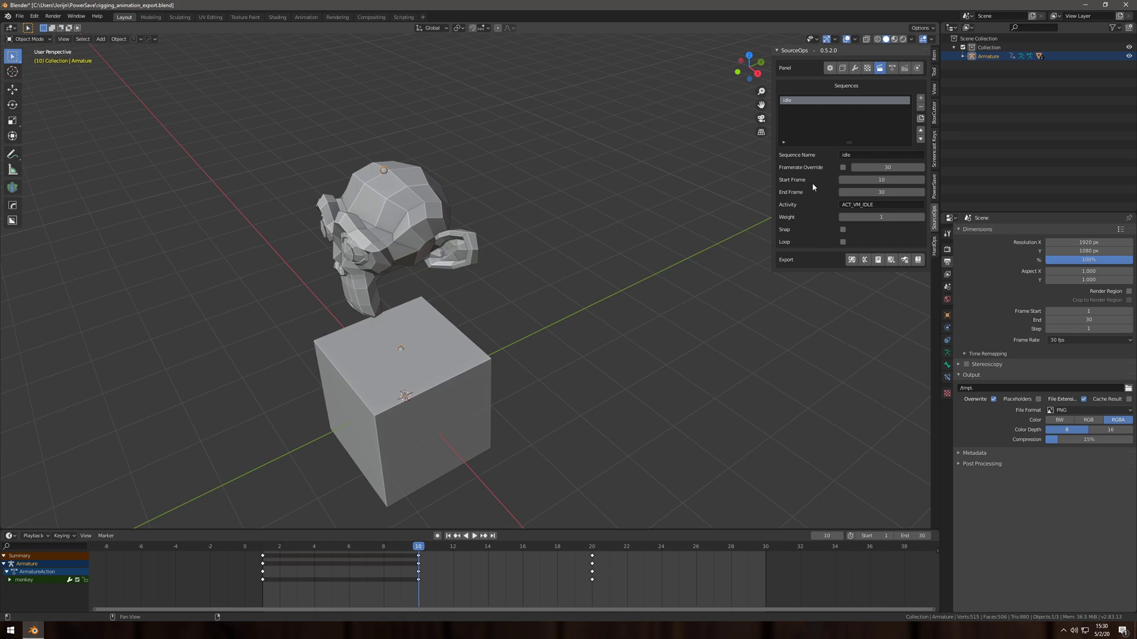
mouse_move(872, 187)
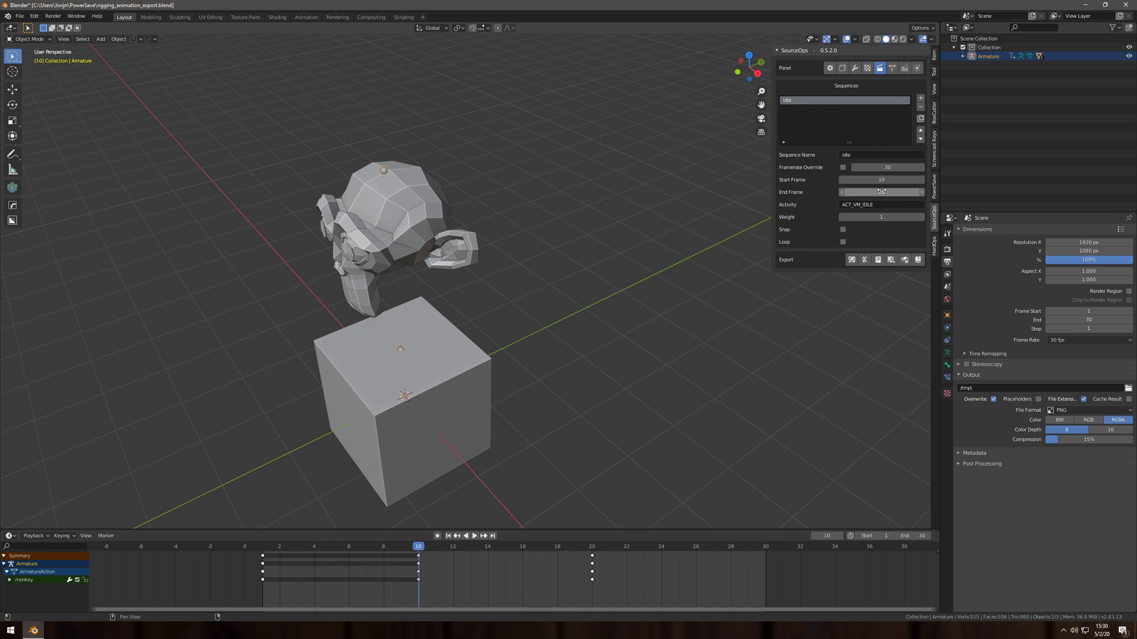
click(881, 192)
text(20)
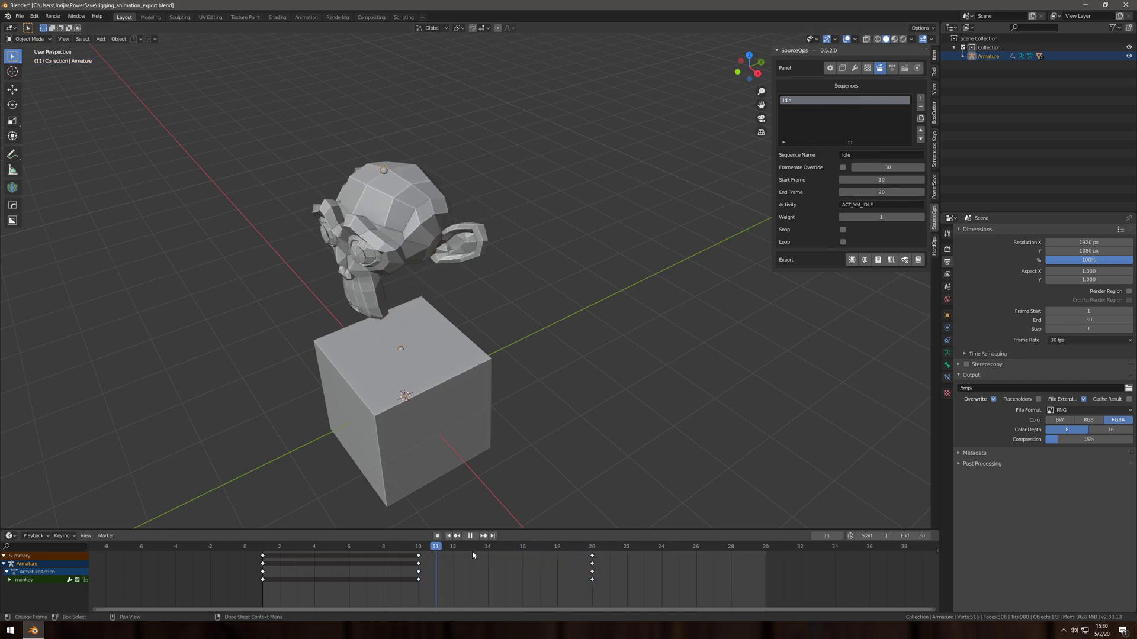
Stop playback, delete the old keyframes, and select the monkey bone for posing.
click(417, 547)
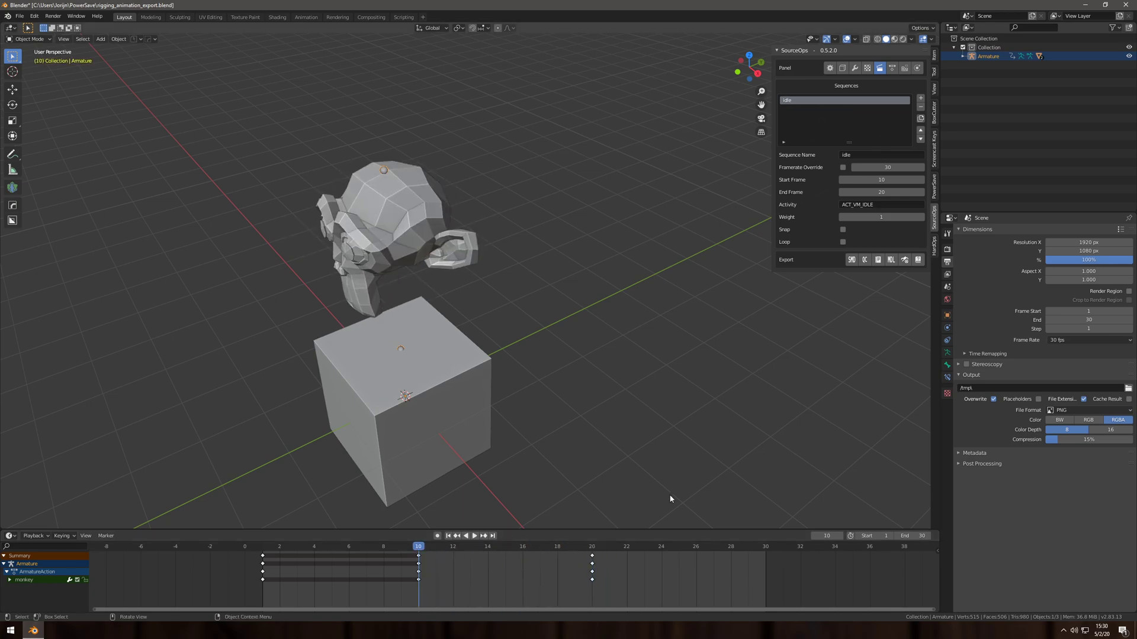
mouse_move(735, 351)
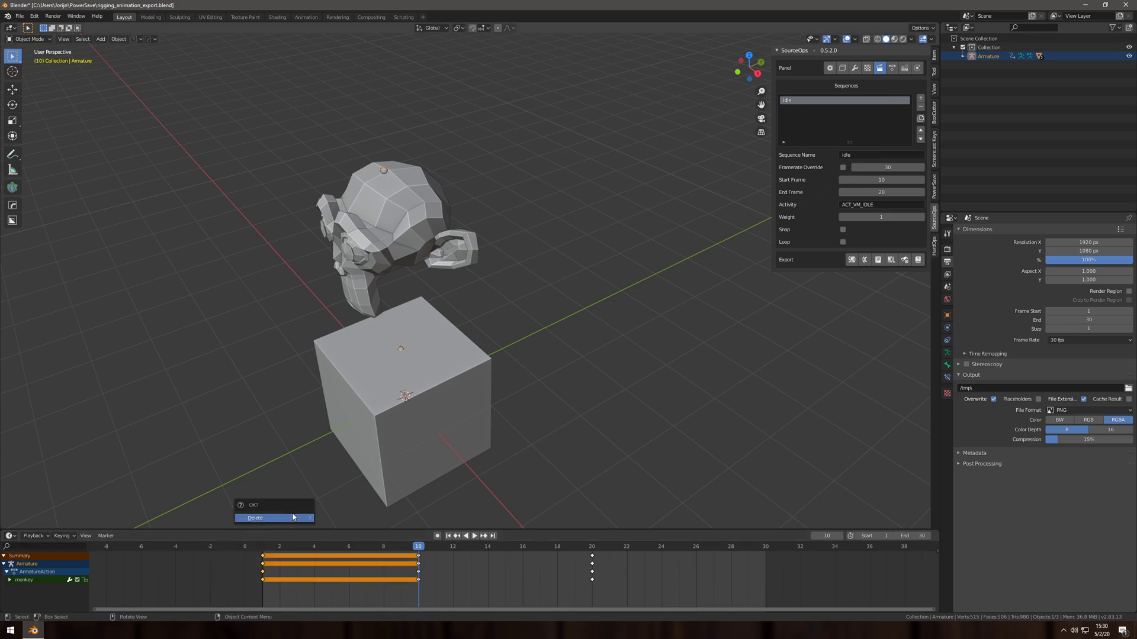
click(255, 518)
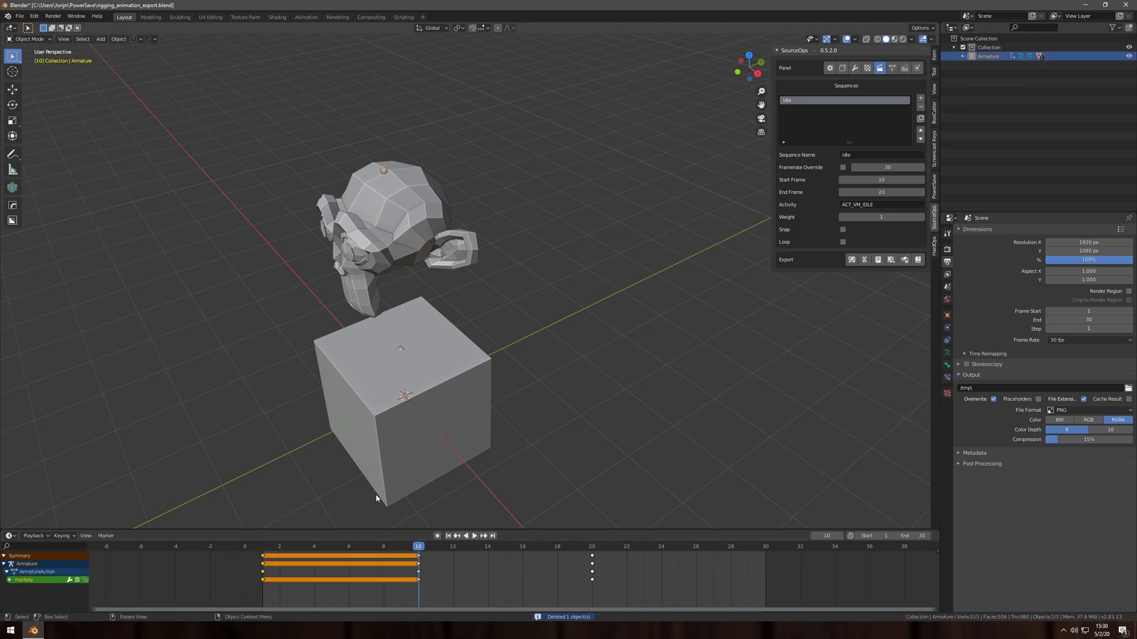
click(29, 39)
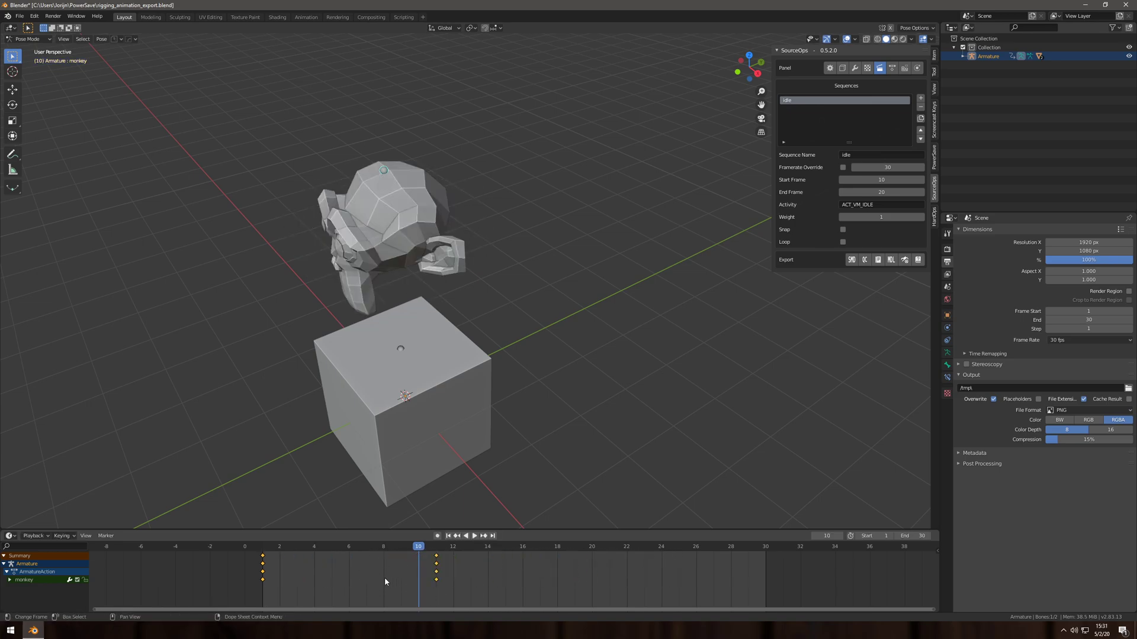
Shift the new monkey bone keyframes in the Dope Sheet to frames 1 and 30.
click(474, 536)
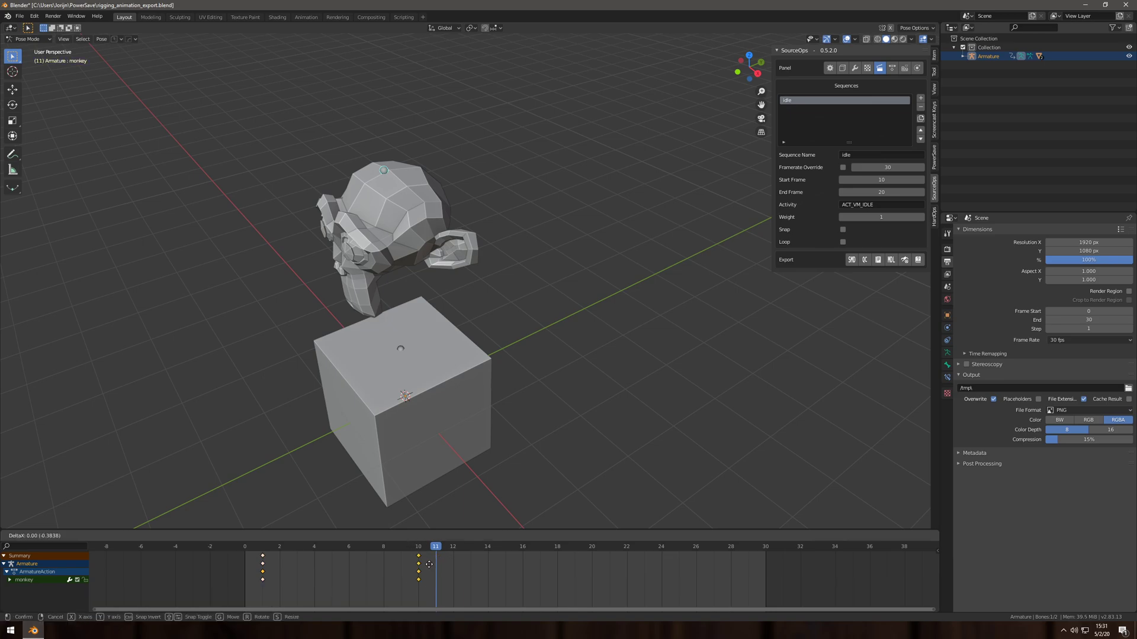
drag(418, 565, 766, 565)
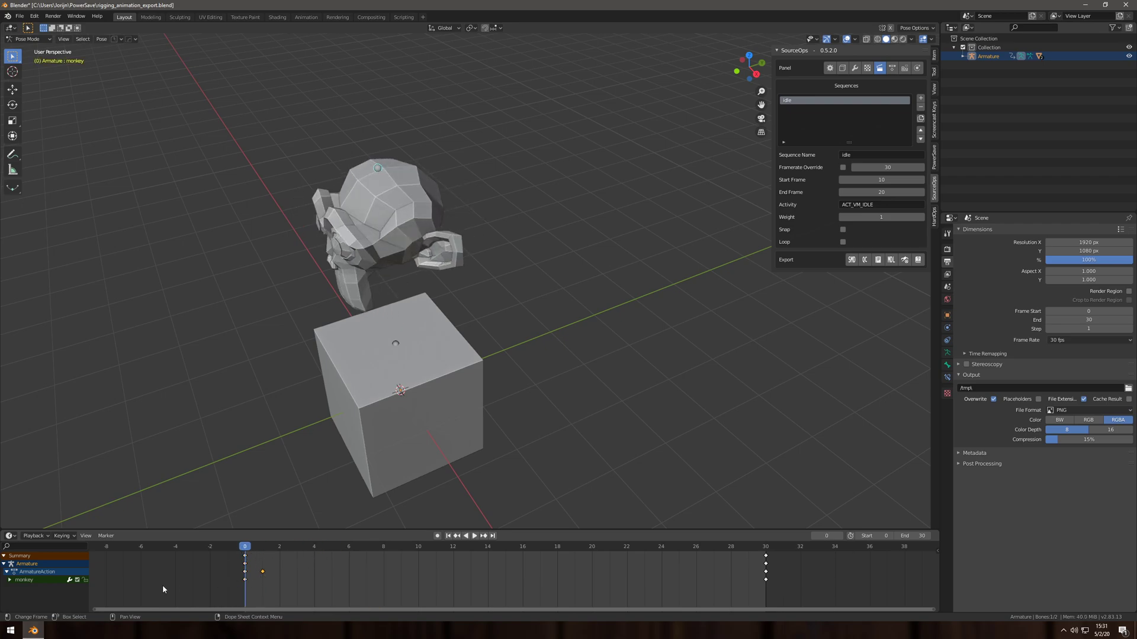
click(6, 572)
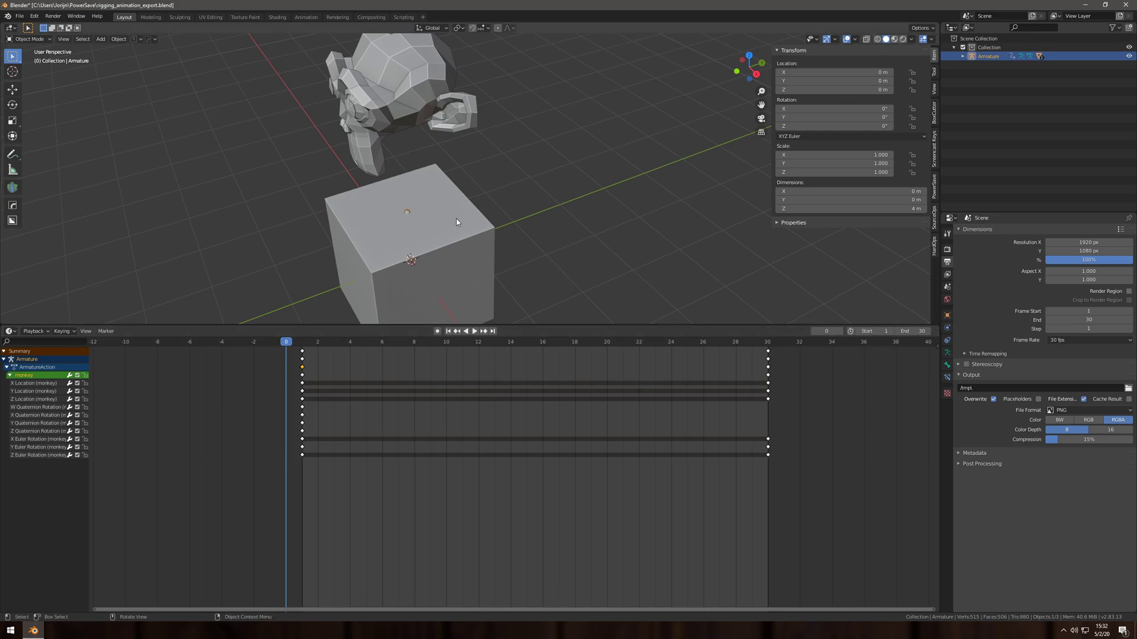
Play the monkey's spin animation and stop it at frame 3.
click(473, 331)
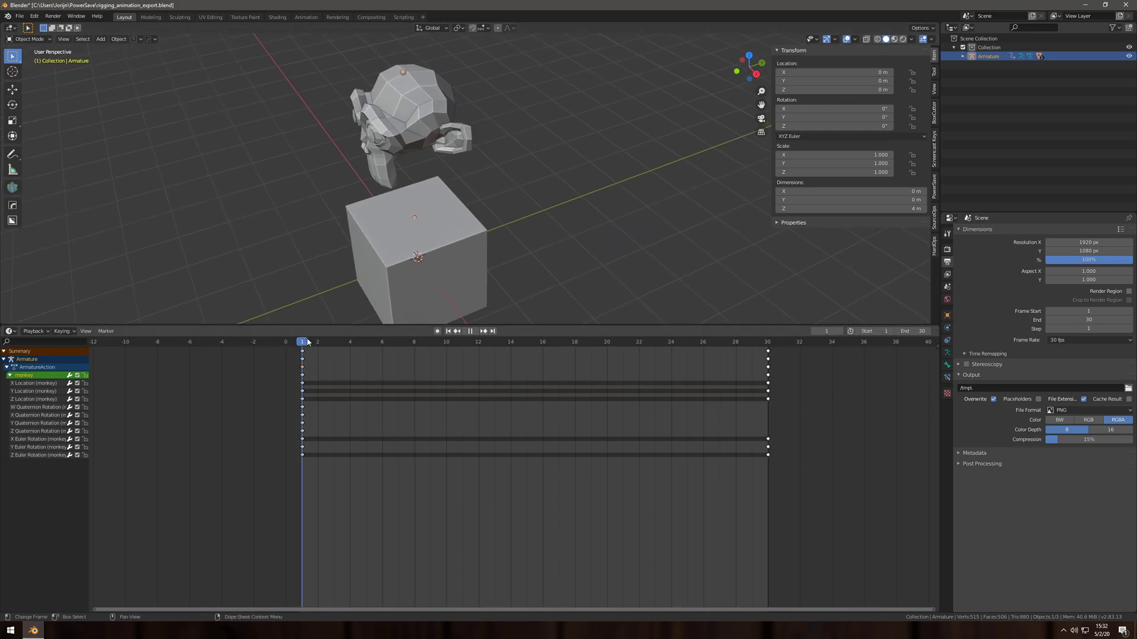
click(333, 341)
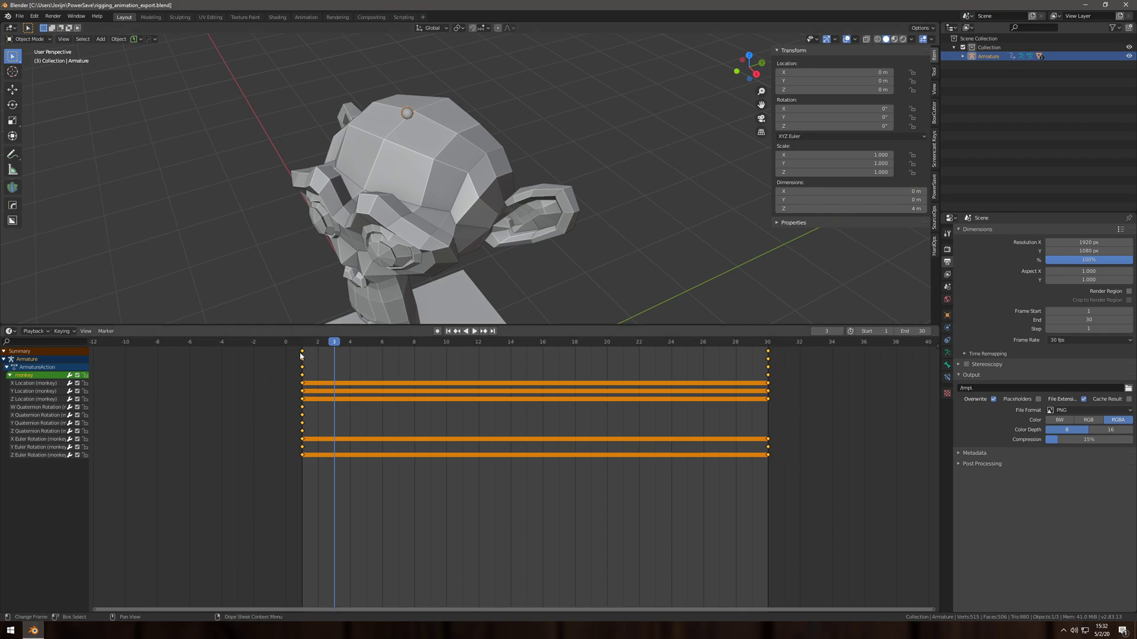
mouse_move(767, 468)
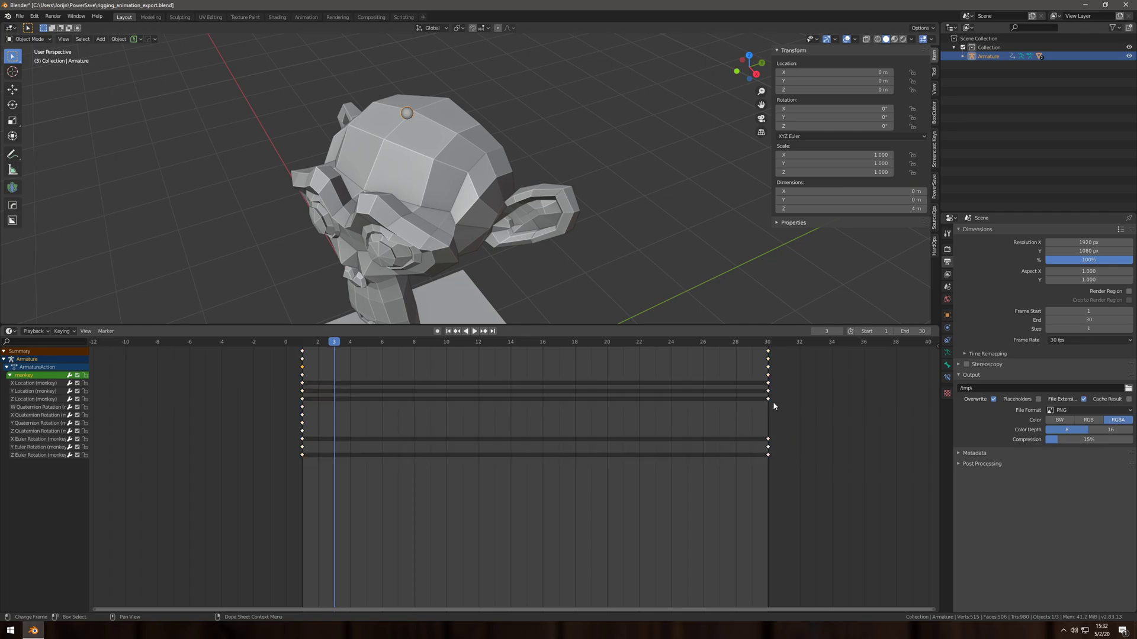
mouse_move(427, 469)
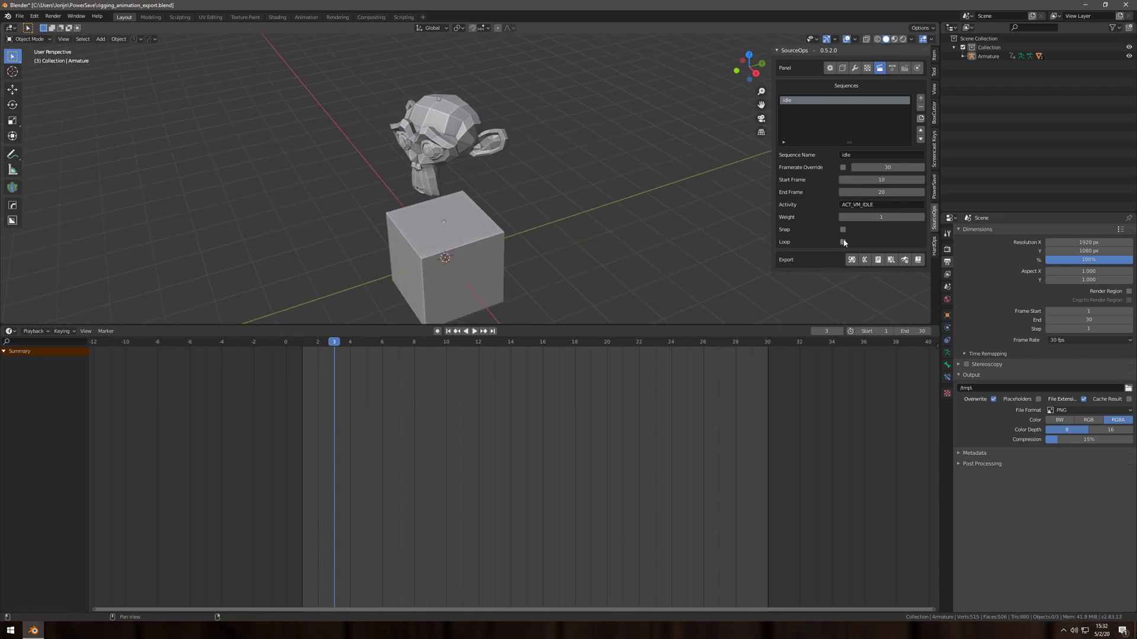
Enable Loop on the idle sequence spanning frames 1–30, glancing at Events.
click(842, 242)
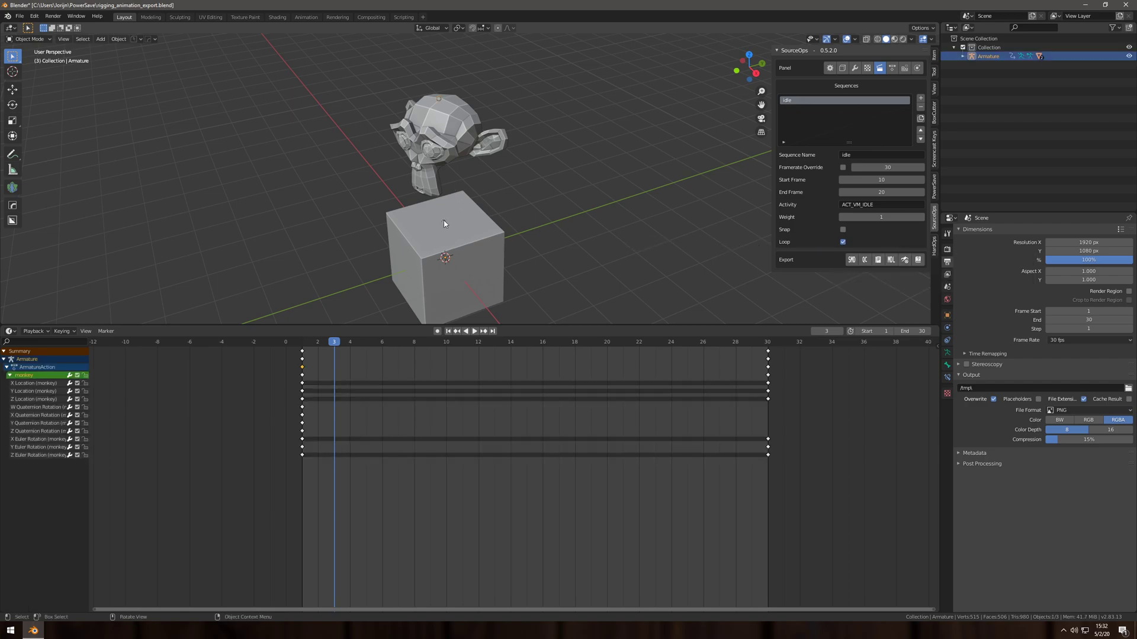
mouse_move(744, 330)
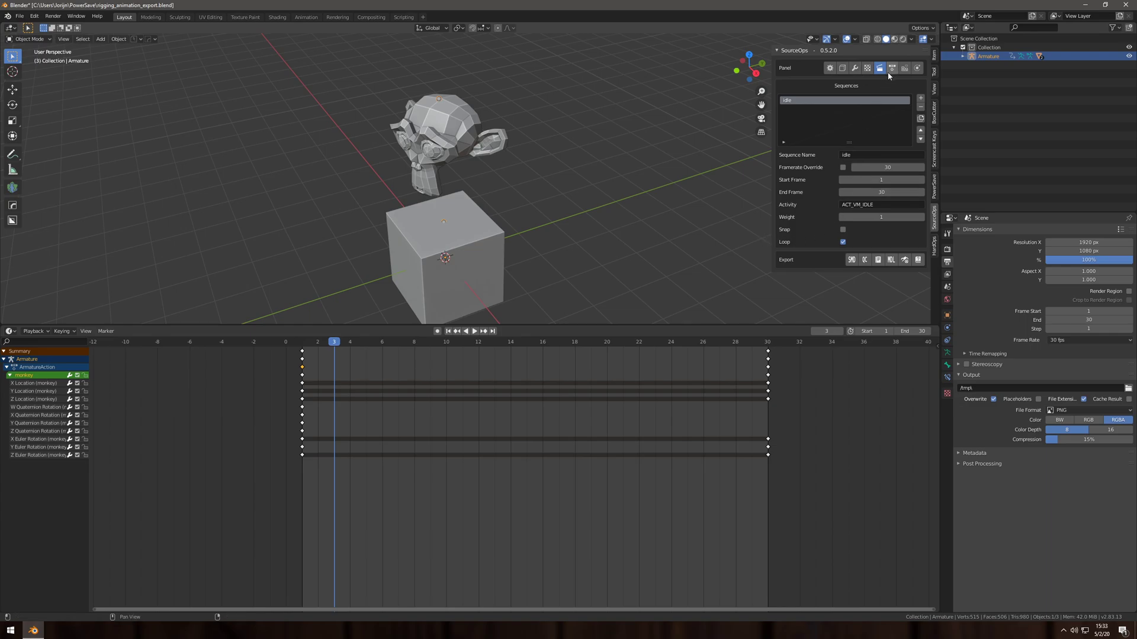
click(892, 67)
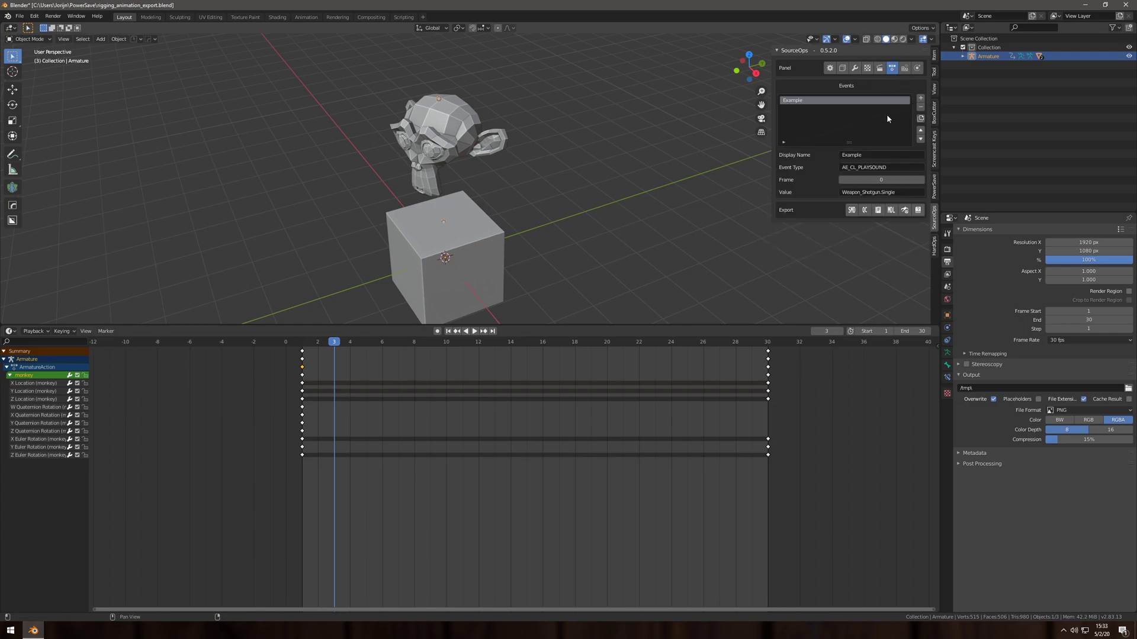
mouse_move(876, 192)
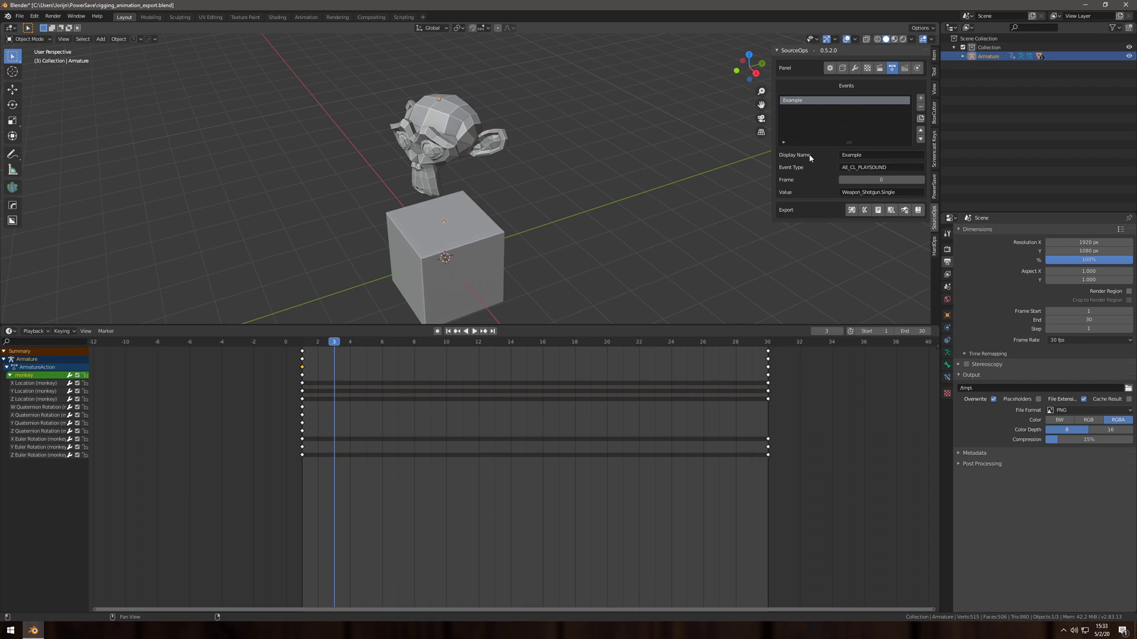
mouse_move(916, 123)
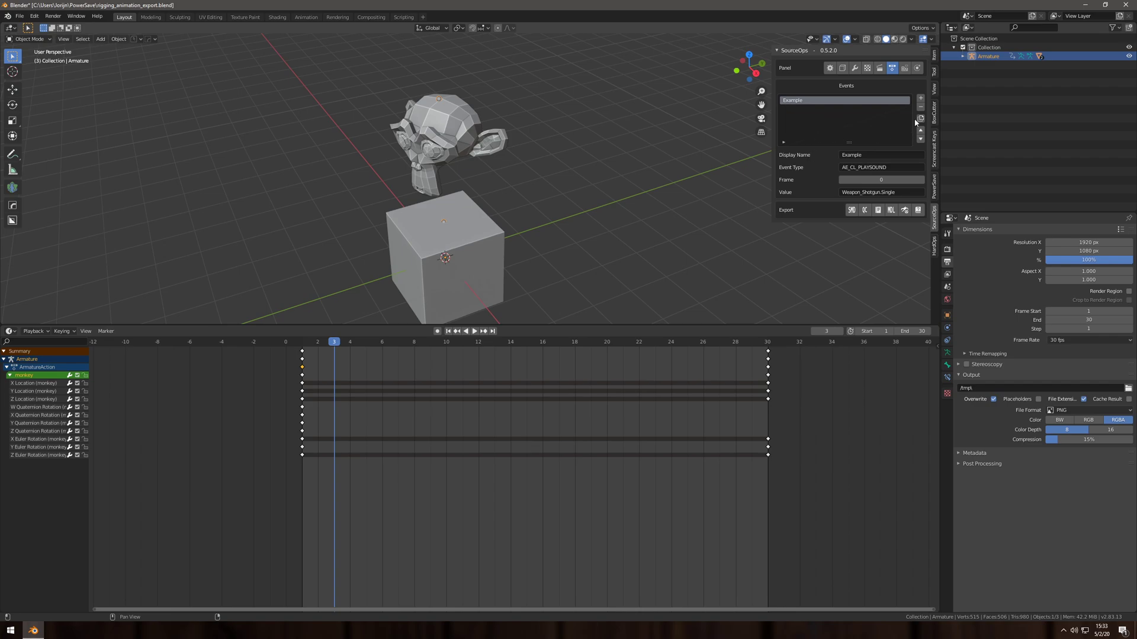
click(879, 68)
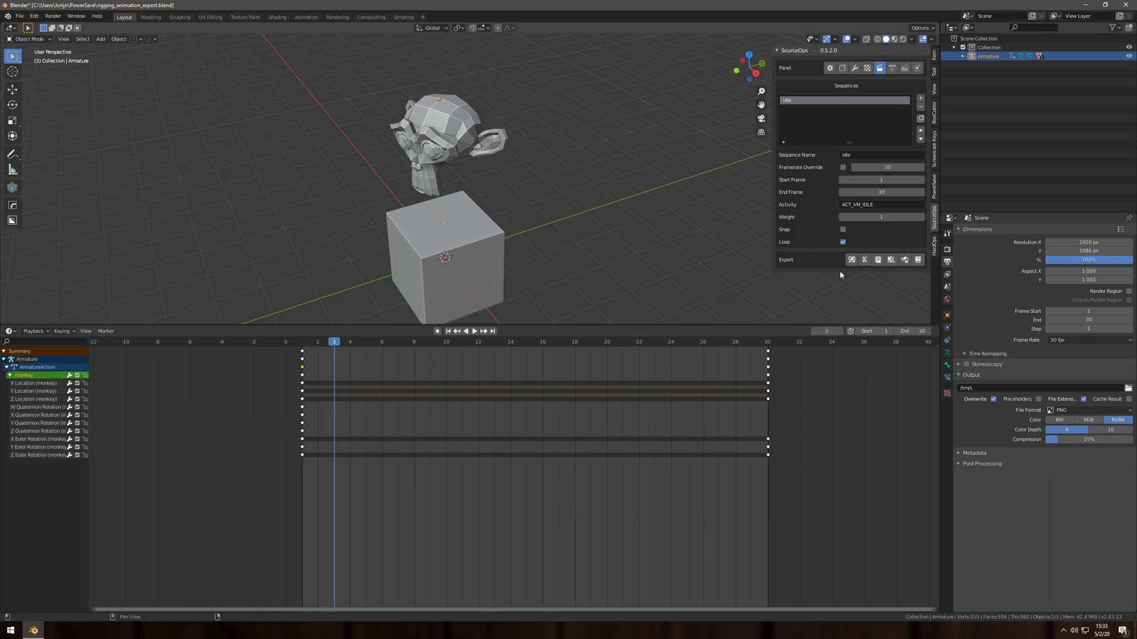
Run Generate QC in the SourceOps Export row for the animated model.
click(891, 259)
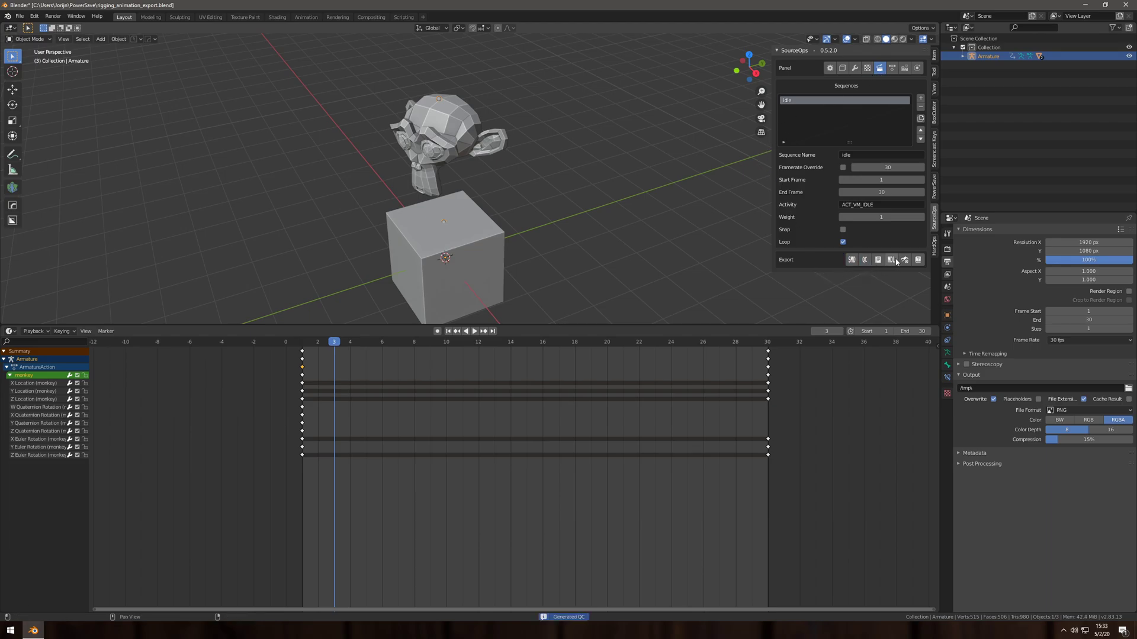
click(891, 259)
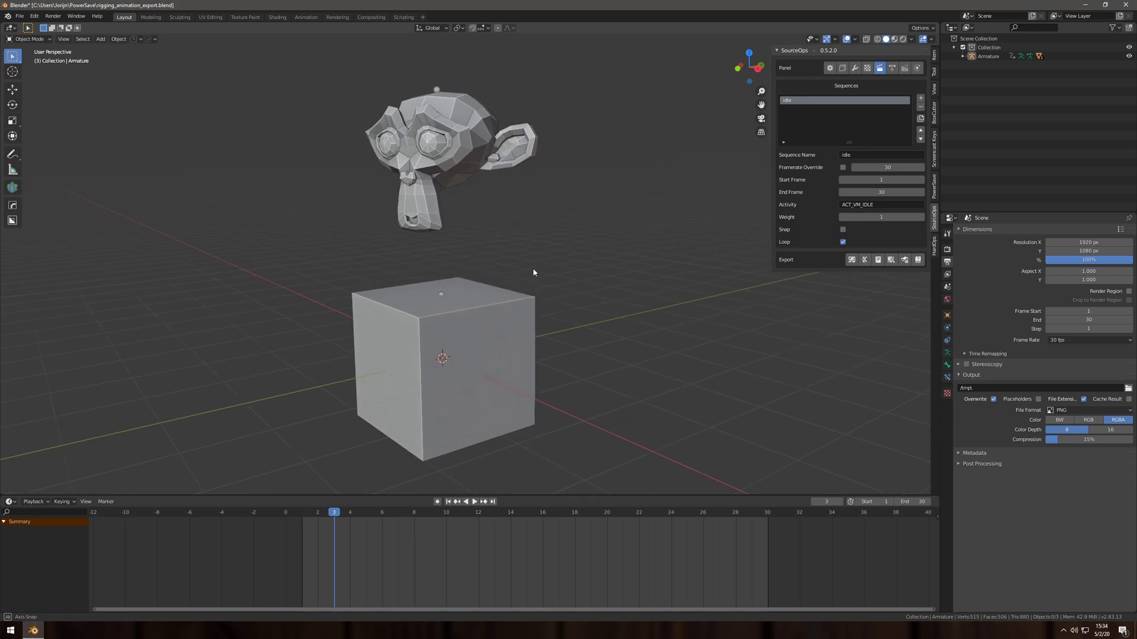
Subdivide the monkey with Ctrl+2, then run Export Meshes and Generate QC.
click(435, 152)
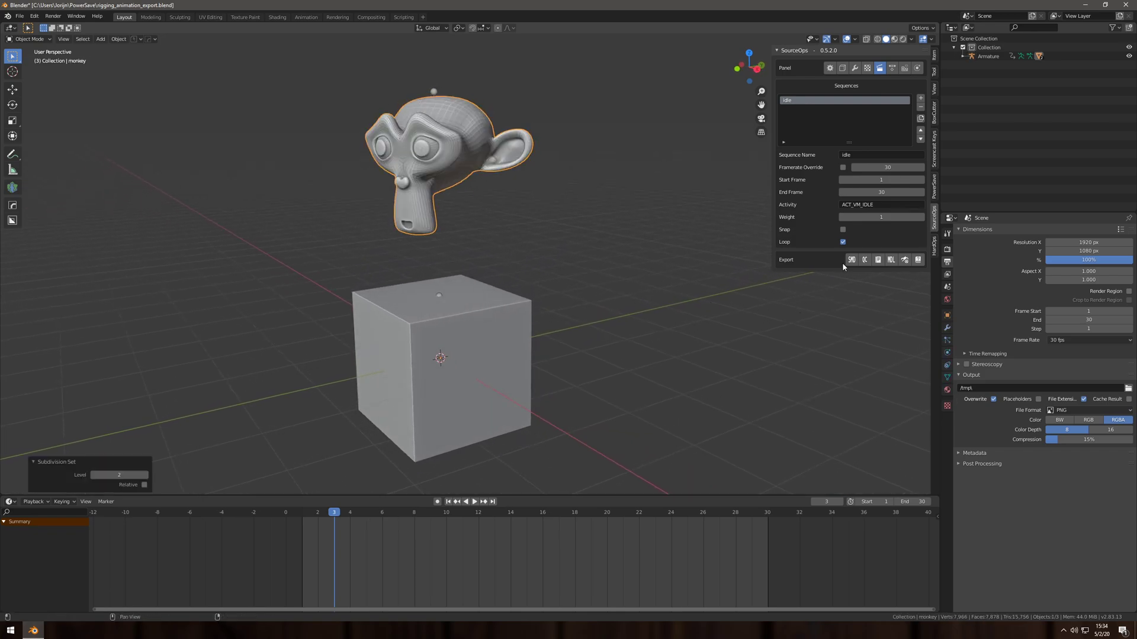
click(852, 260)
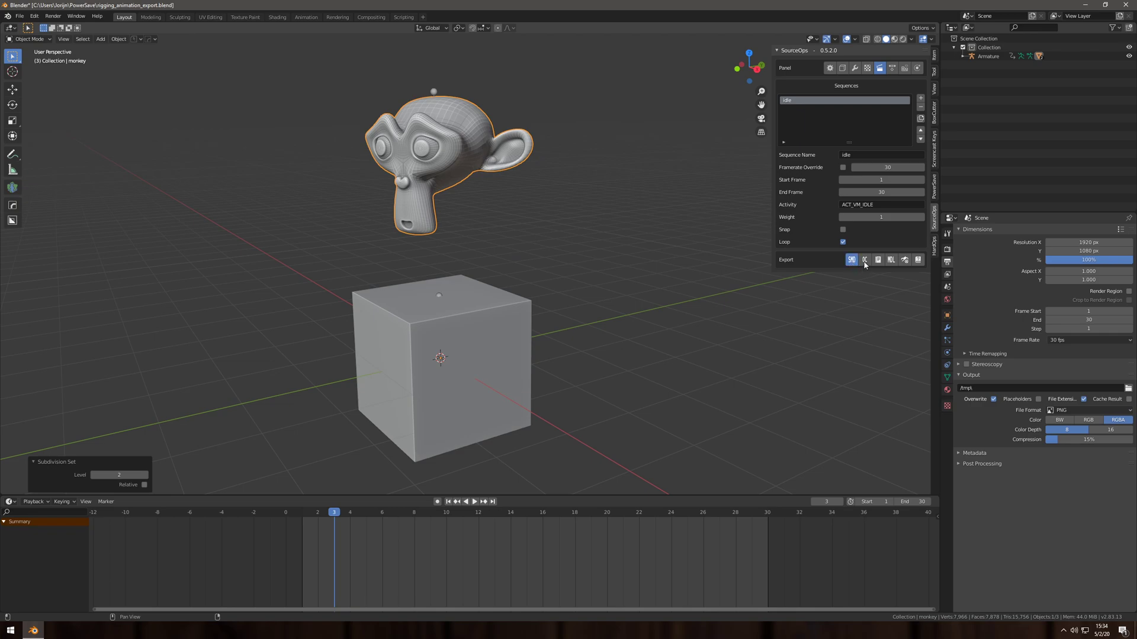
click(852, 259)
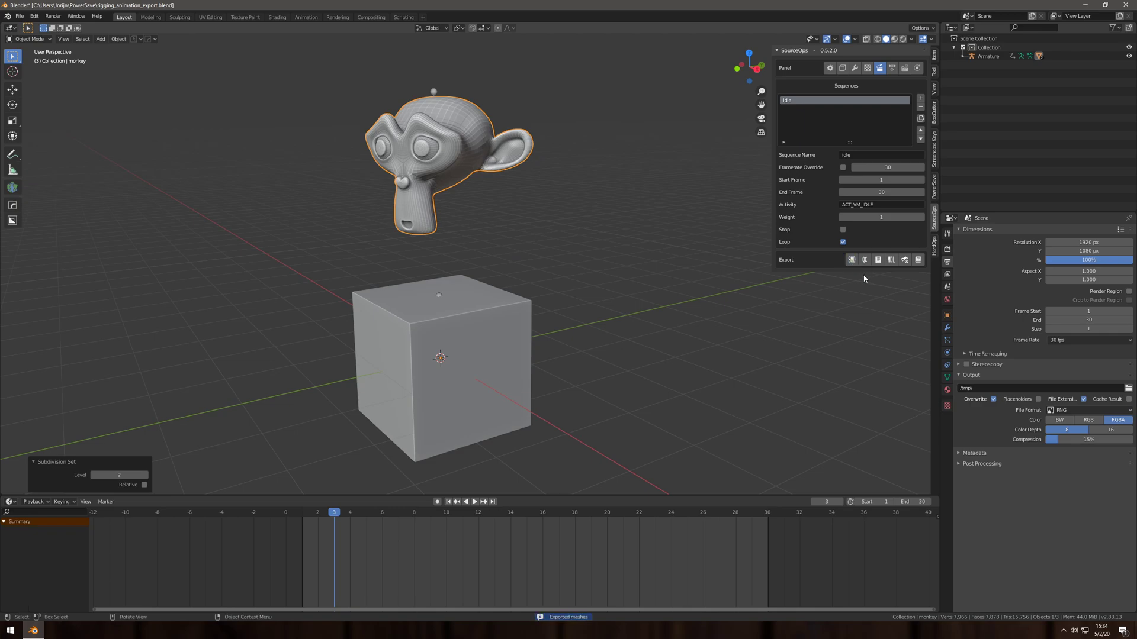
click(892, 259)
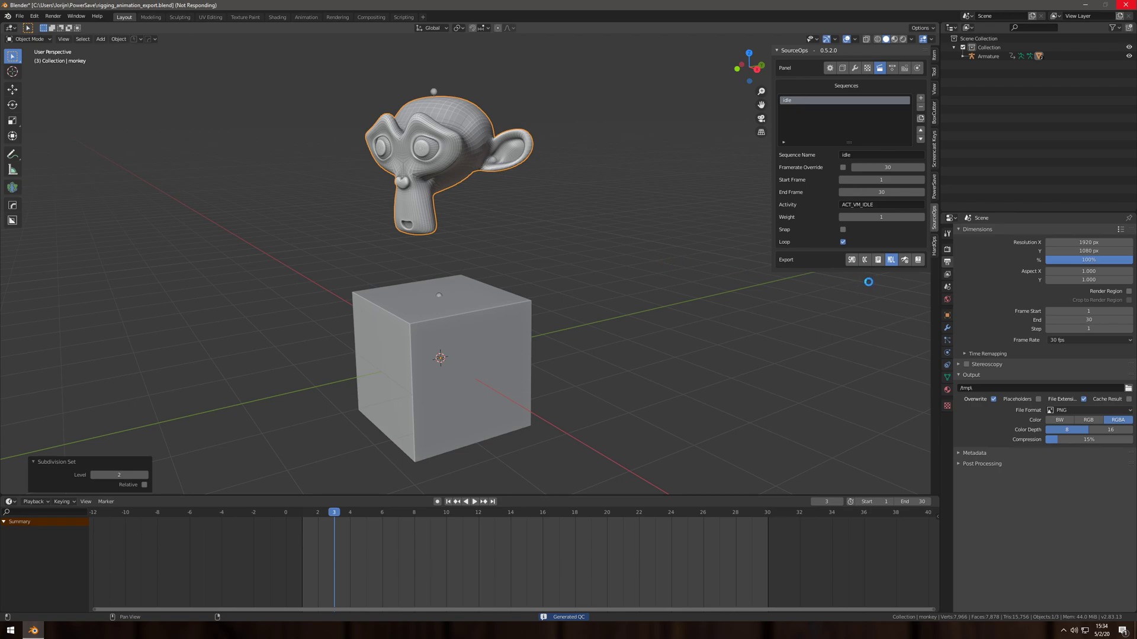
click(891, 260)
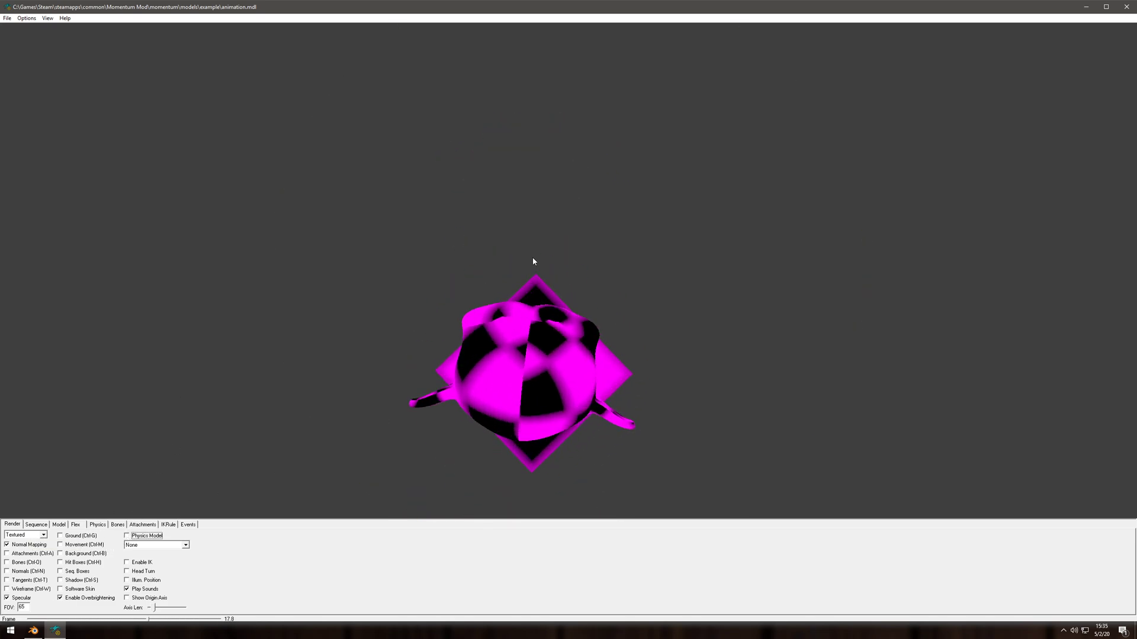
Turn the HLMV view to show the monkey head above the cube, then return to Blender.
drag(533, 262, 588, 333)
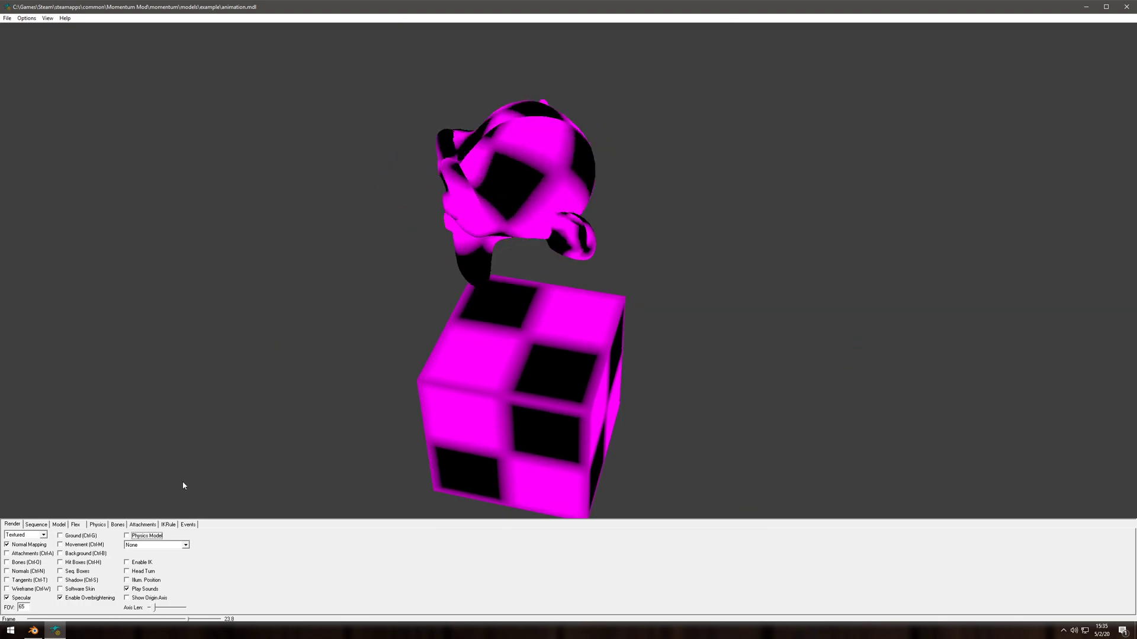
click(24, 535)
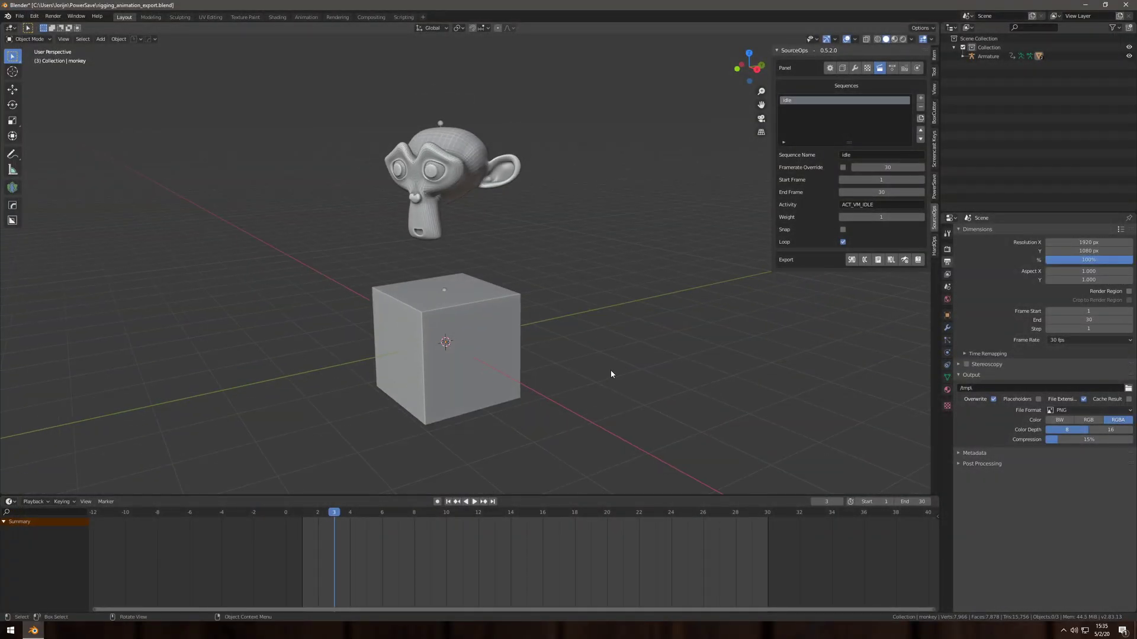
mouse_move(585, 322)
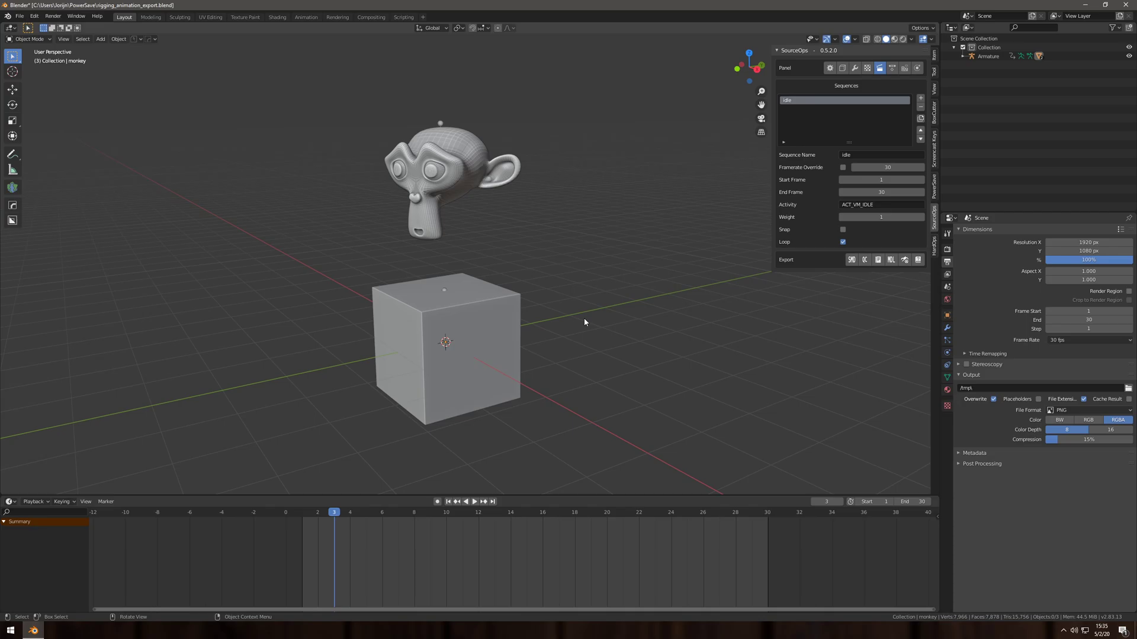